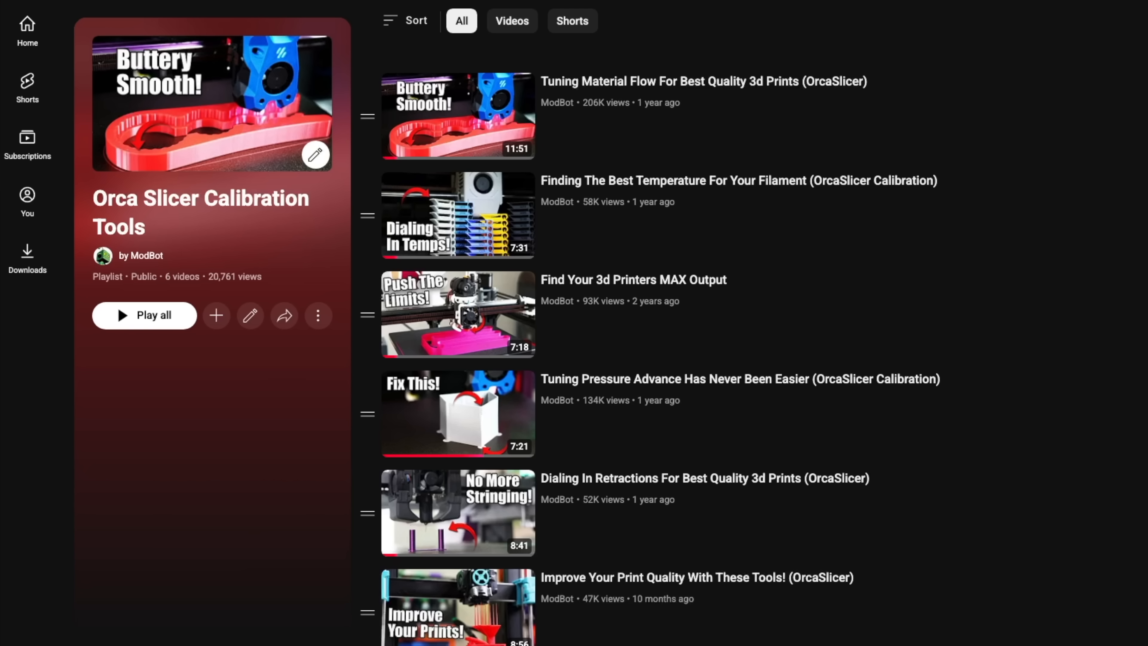
Browse the release notes, then choose the YOLO (perfectionist) flow rate test from the Calibration menu.
scroll(down, 3)
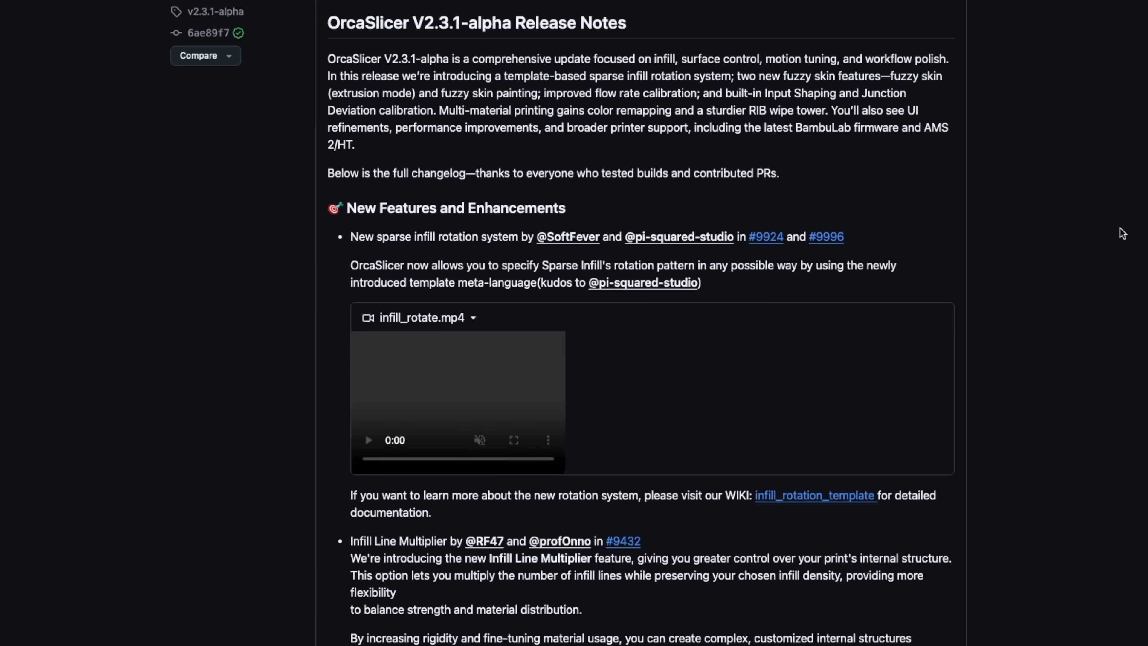
scroll(down, 3)
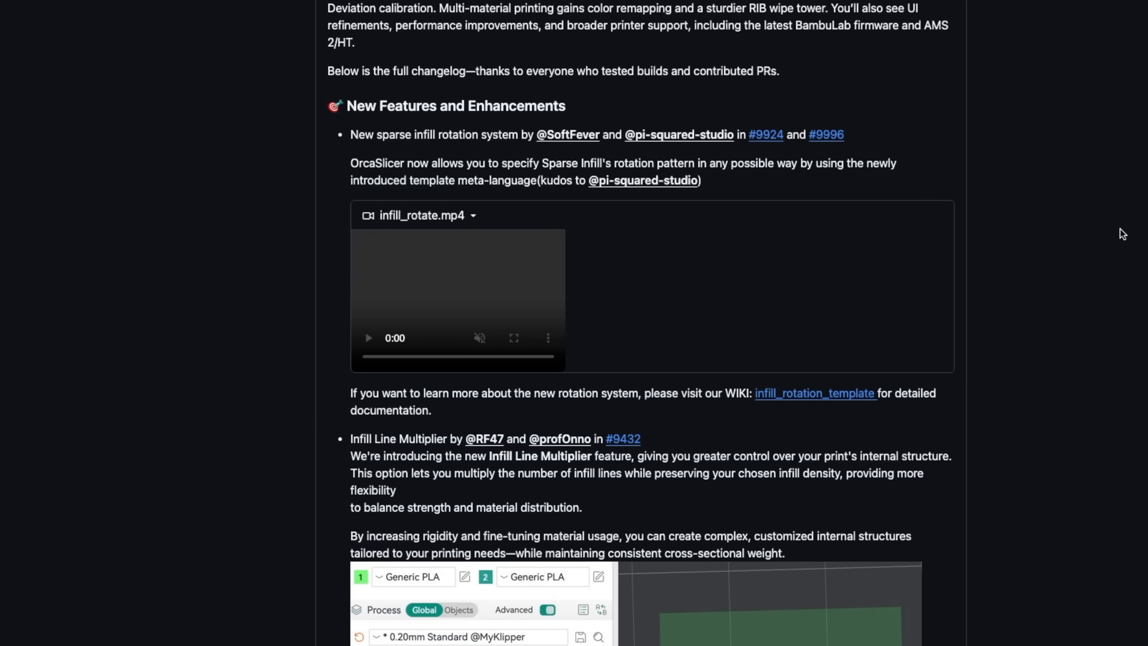
scroll(down, 3)
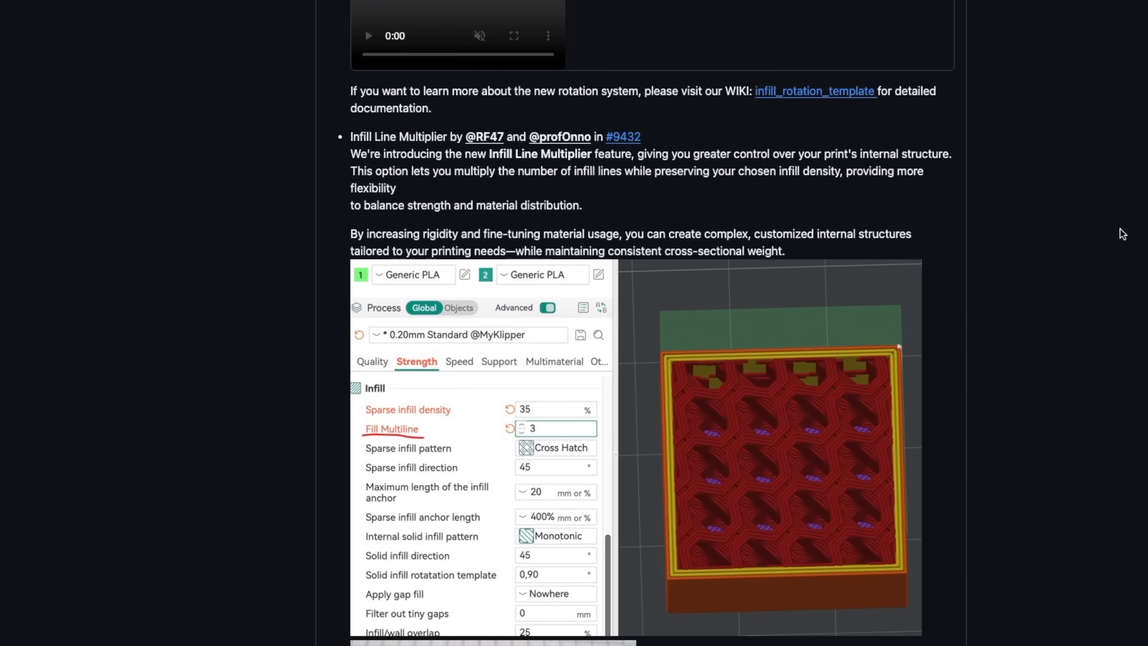
scroll(down, 3)
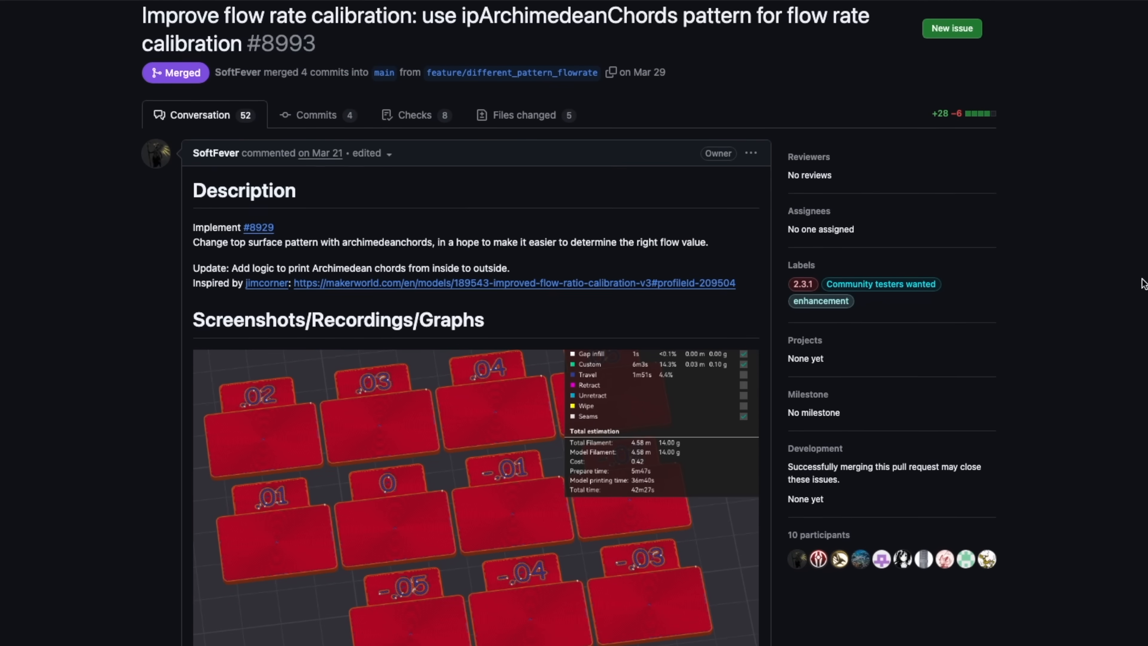
scroll(down, 3)
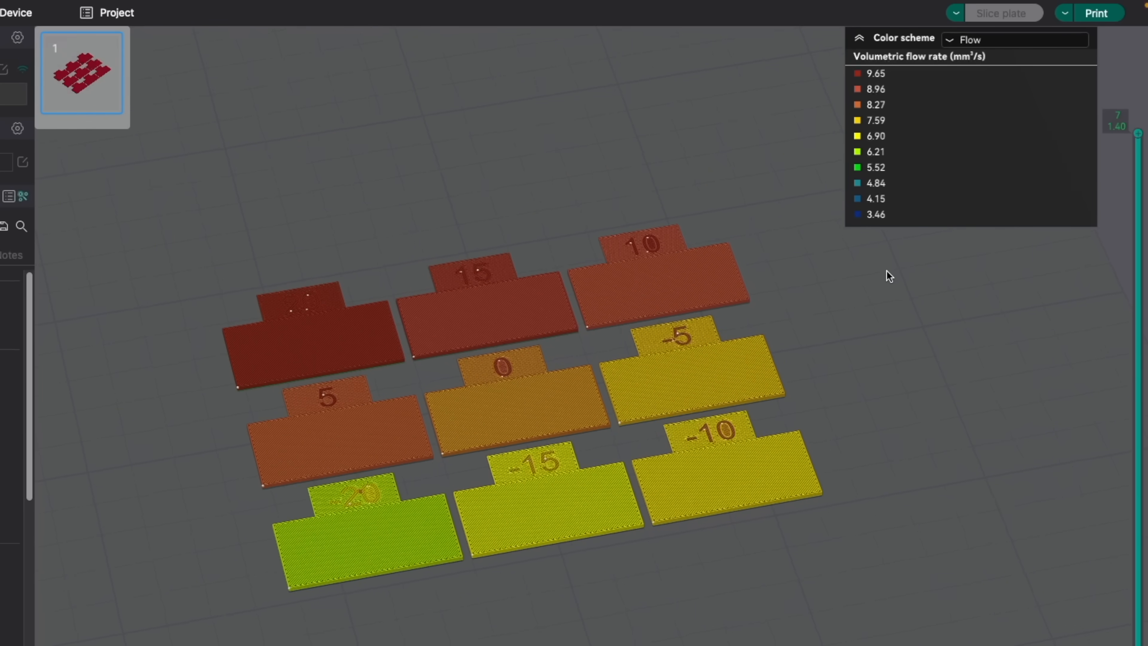
click(415, 15)
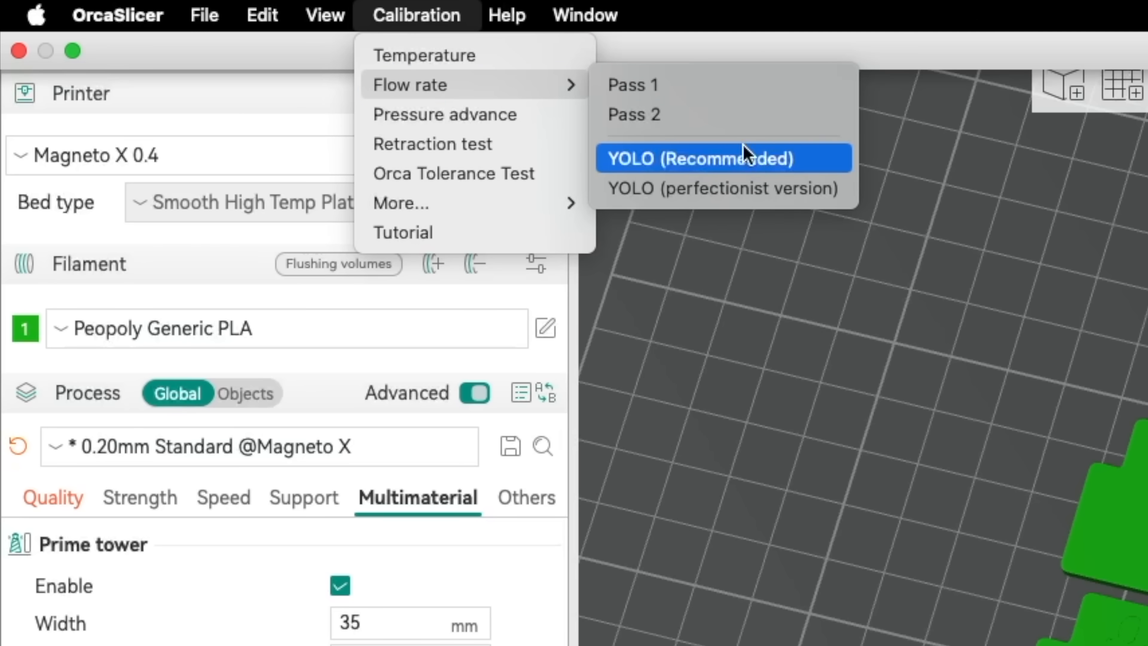
mouse_move(722, 188)
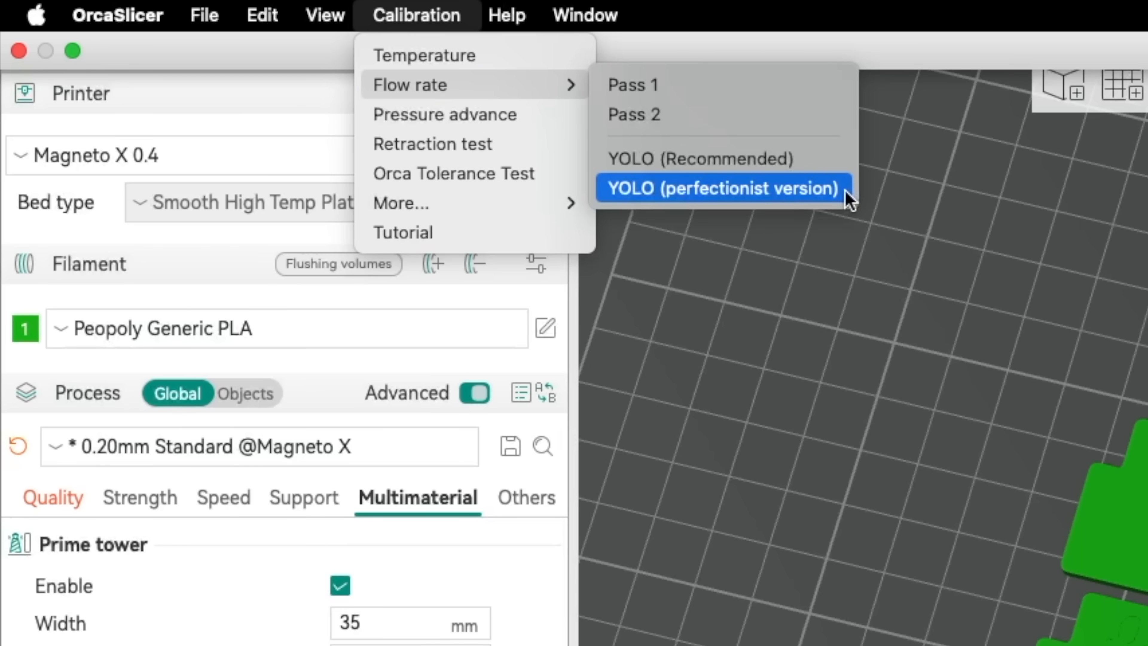
click(720, 188)
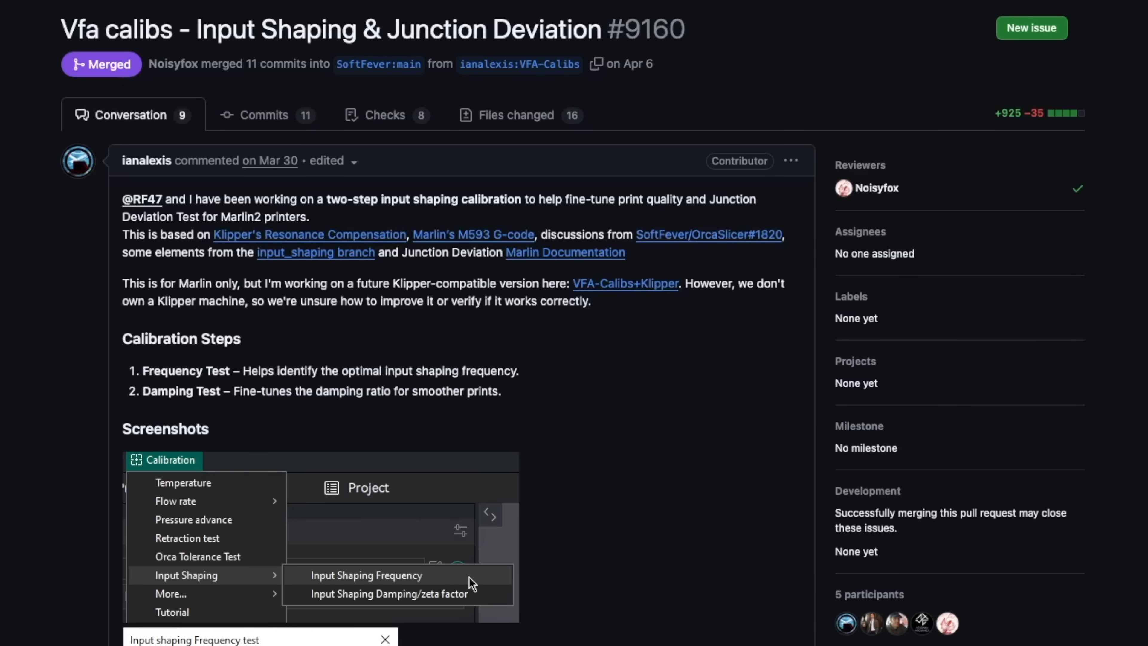
scroll(down, 3)
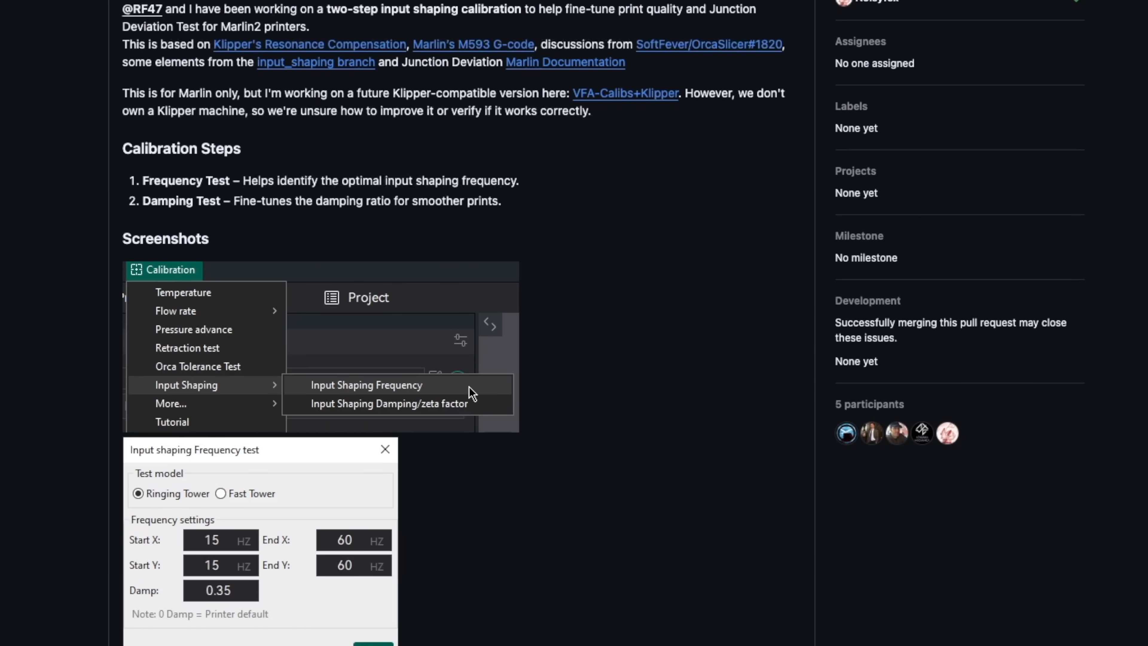
scroll(down, 3)
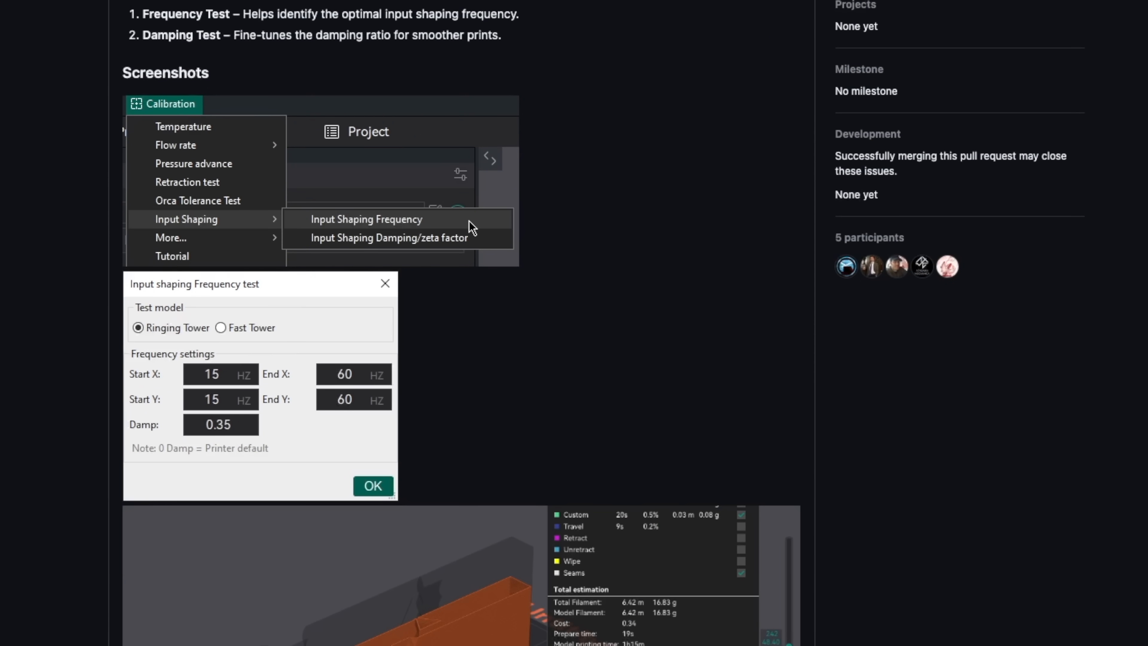
scroll(down, 3)
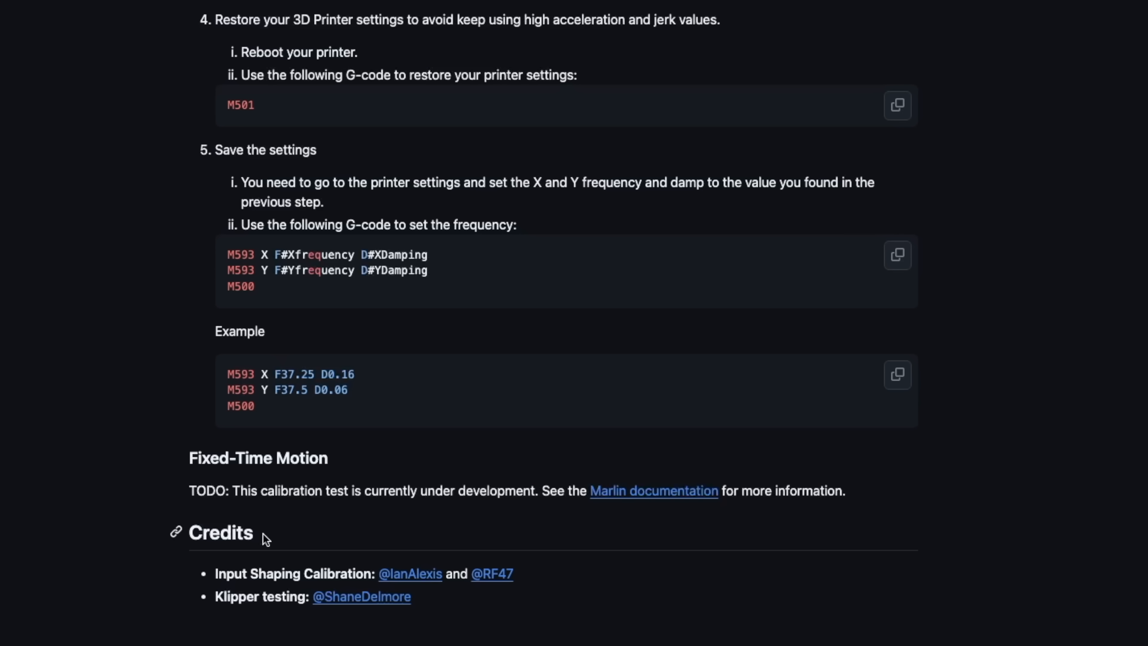
mouse_move(60, 118)
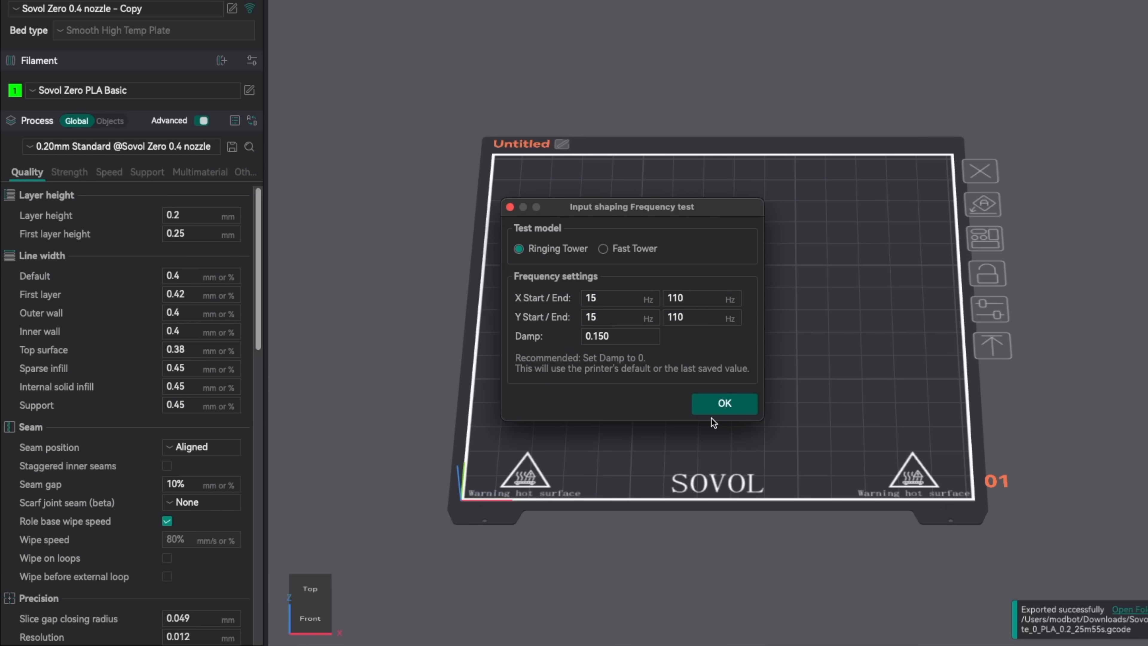
mouse_move(740, 411)
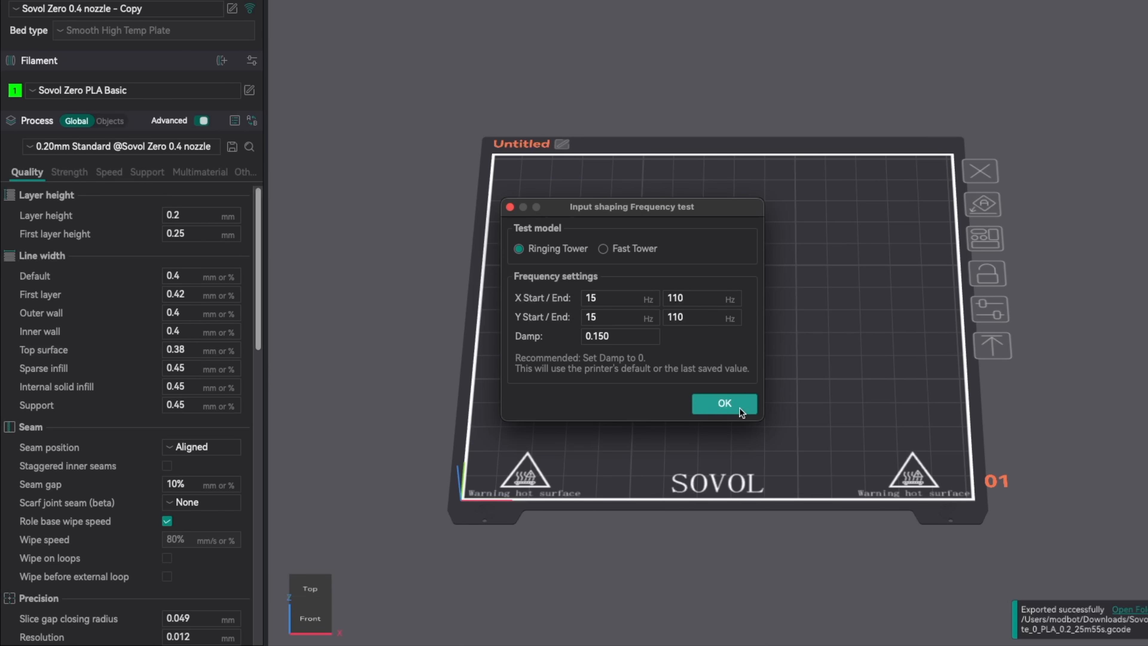
Confirm the Input Shaping Frequency dialog to generate the ringing tower, then reopen Calibration.
click(724, 404)
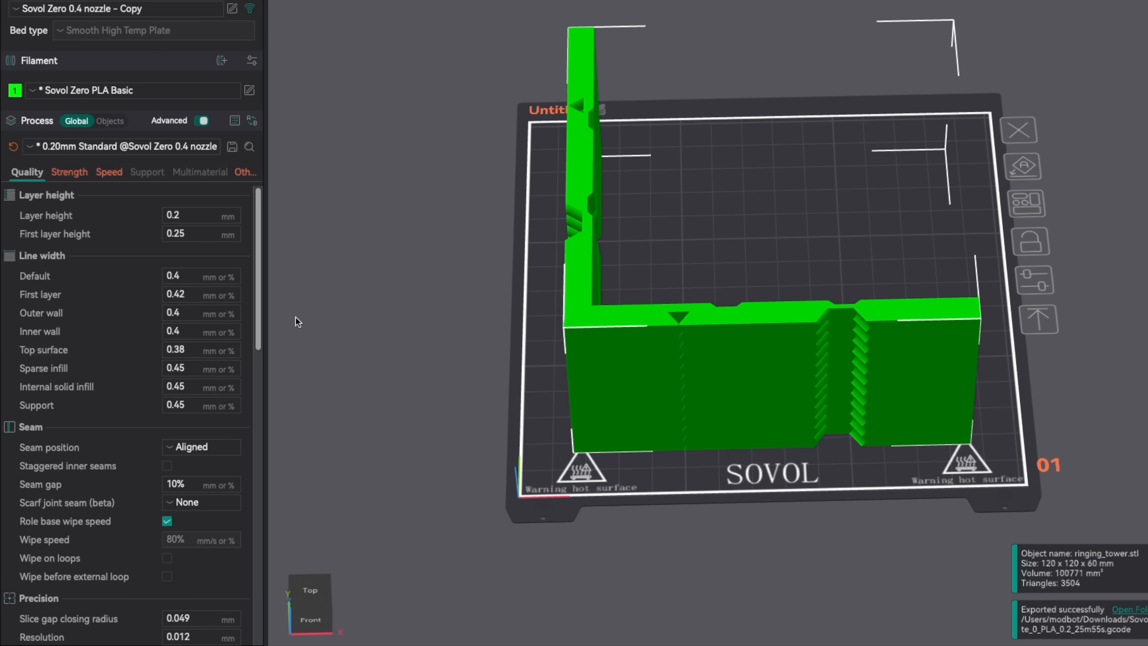
click(395, 14)
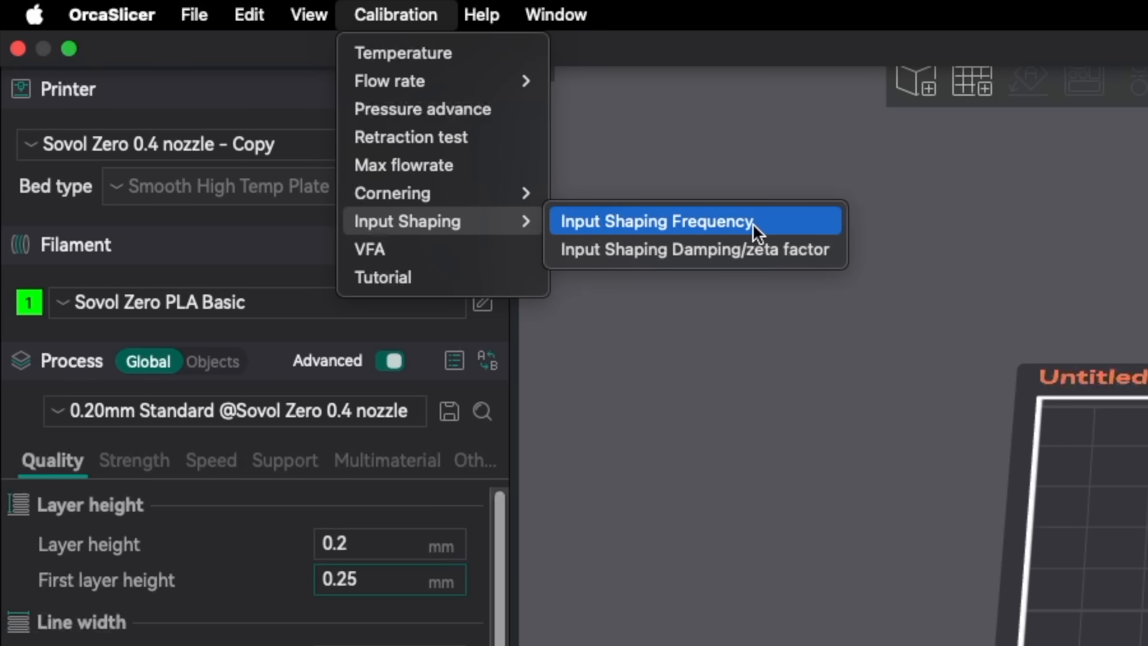
Generate the Ringing Tower frequency test sweeping 15–110 Hz on both axes with damp 0.150.
click(656, 220)
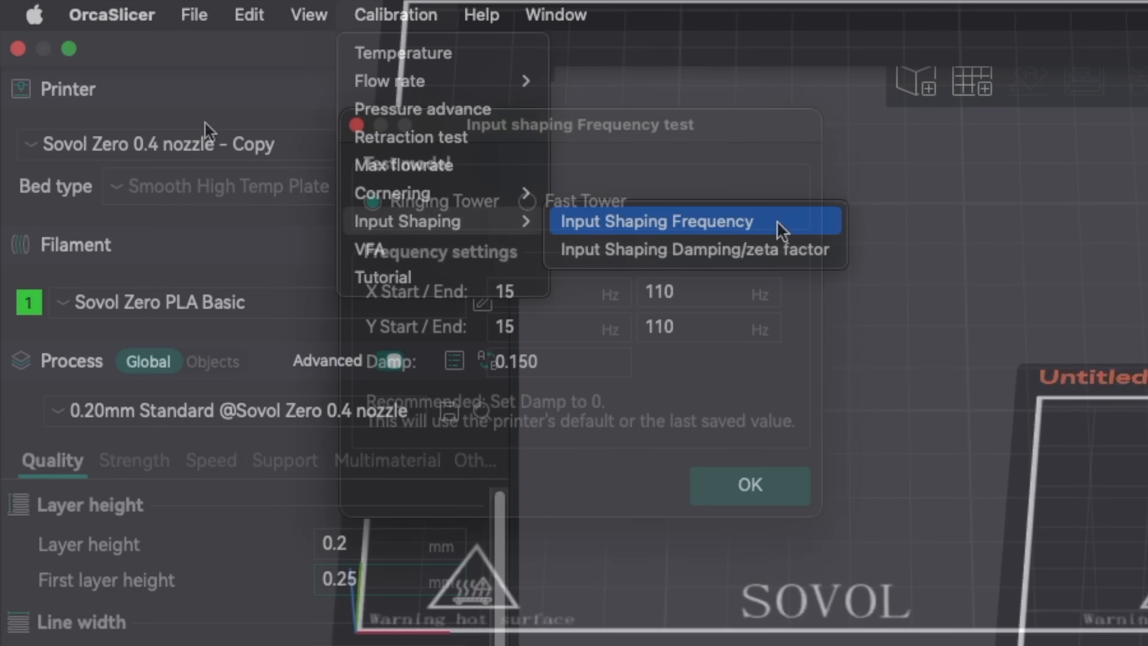
click(651, 220)
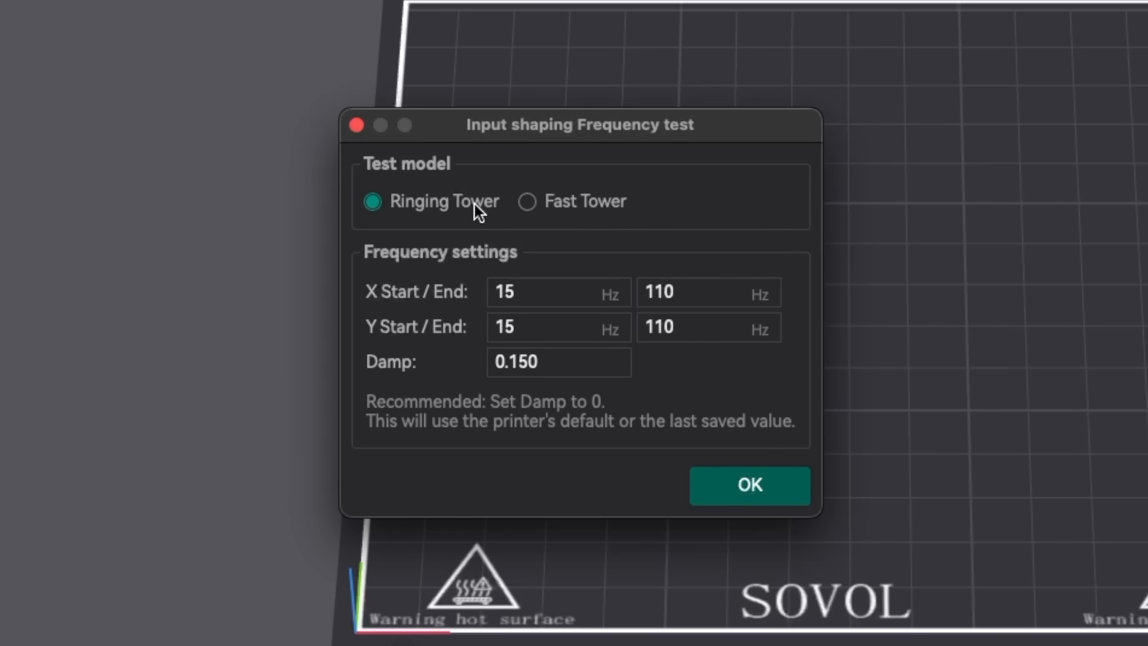
click(749, 485)
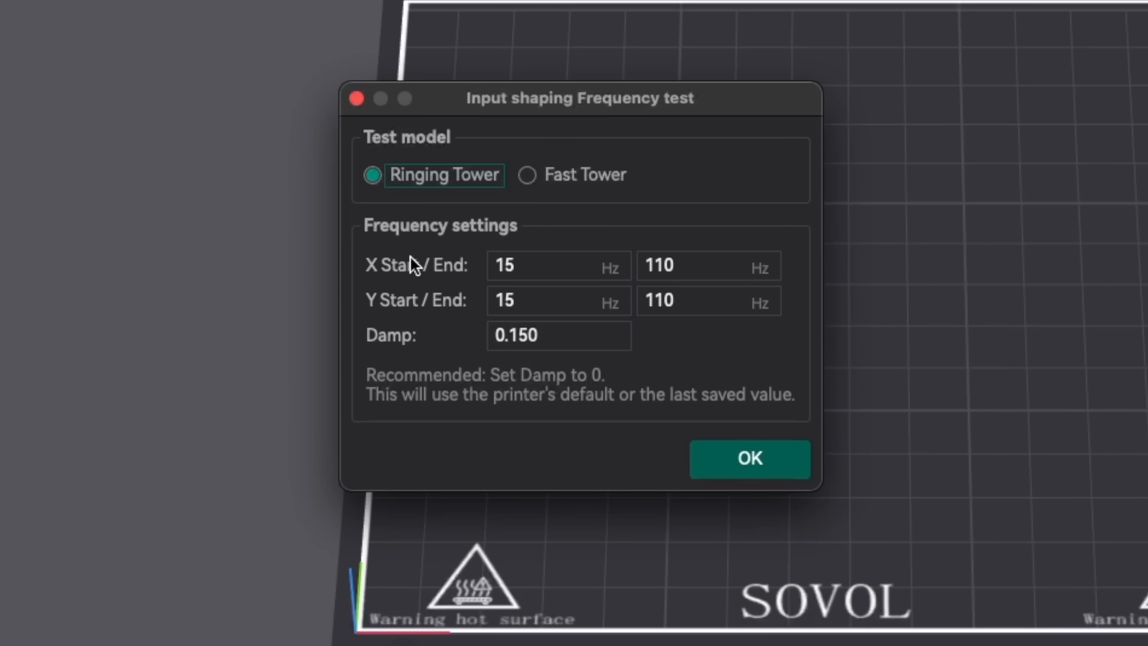
mouse_move(674, 423)
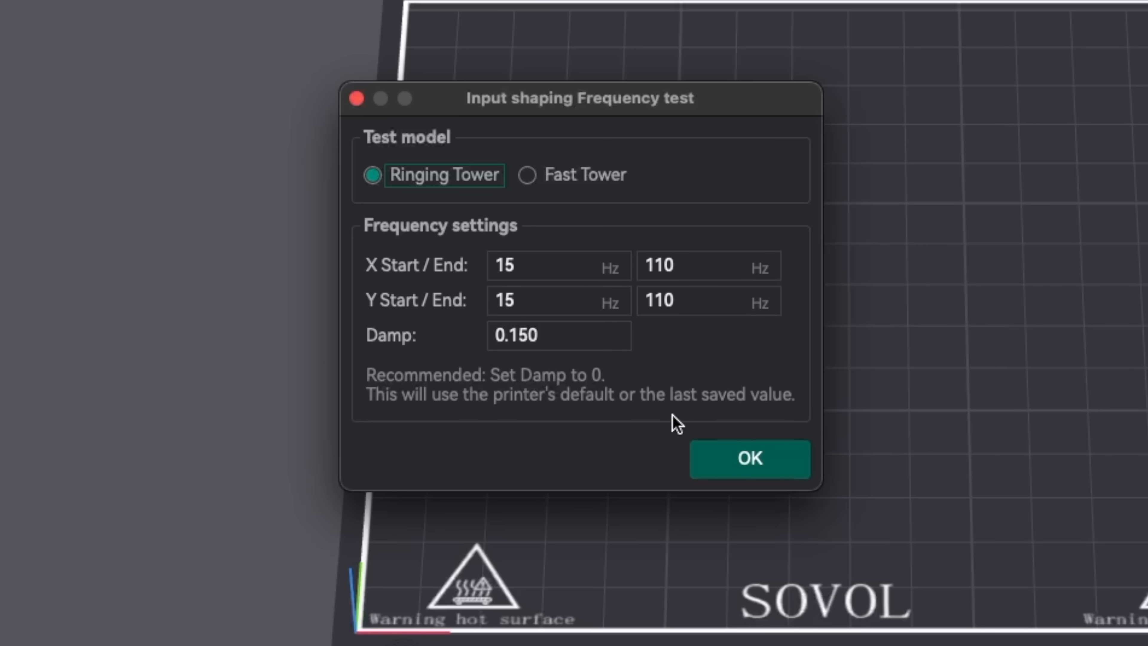
mouse_move(692, 427)
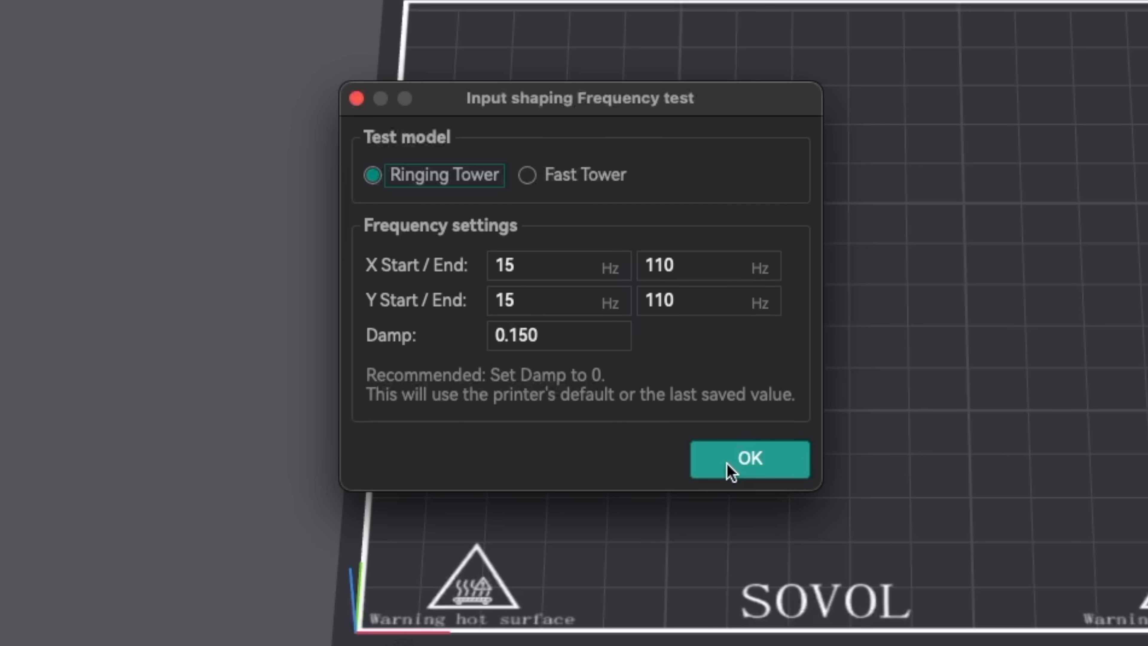
click(749, 459)
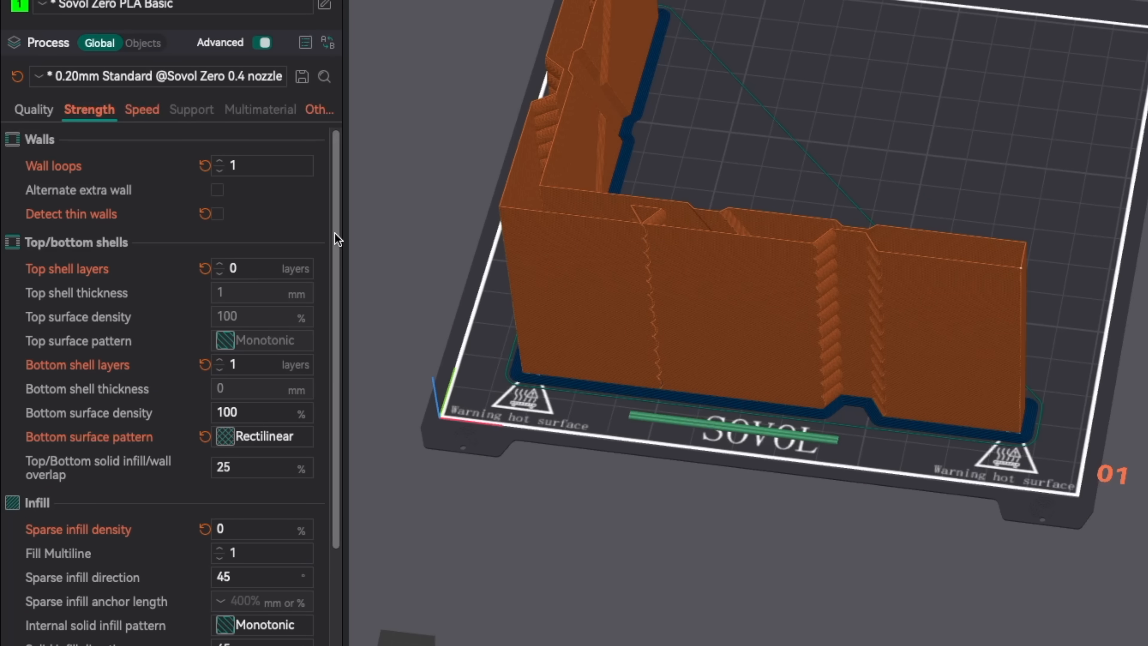
In the Speed settings, review outer wall speed and accelerations and reset outer wall acceleration to default.
scroll(down, 3)
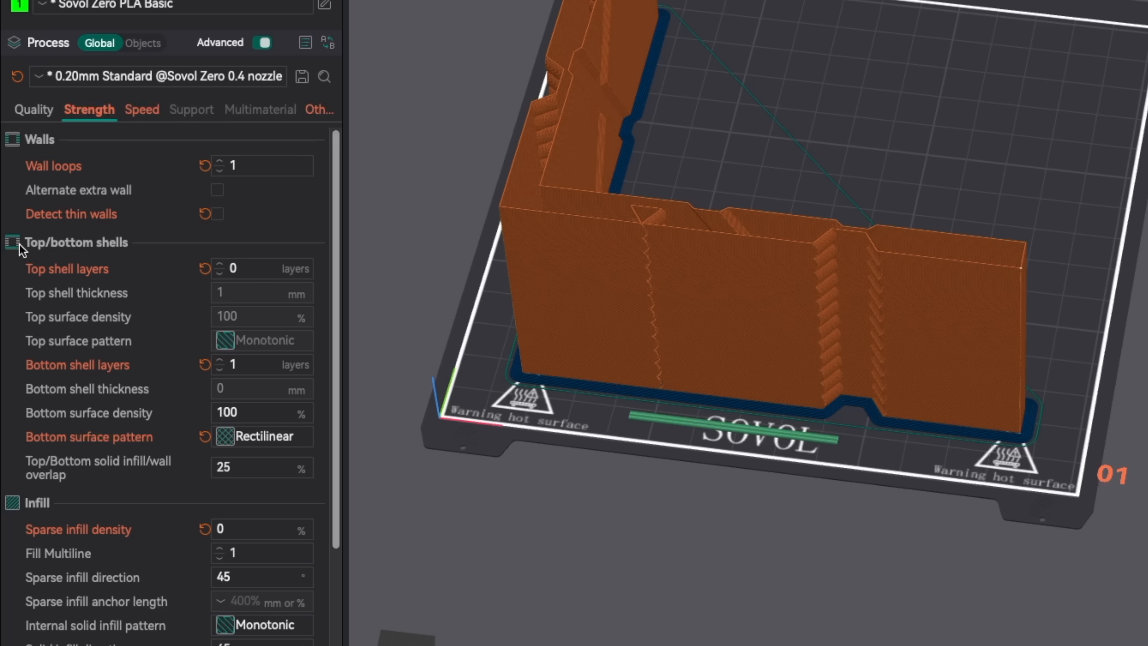
mouse_move(150, 143)
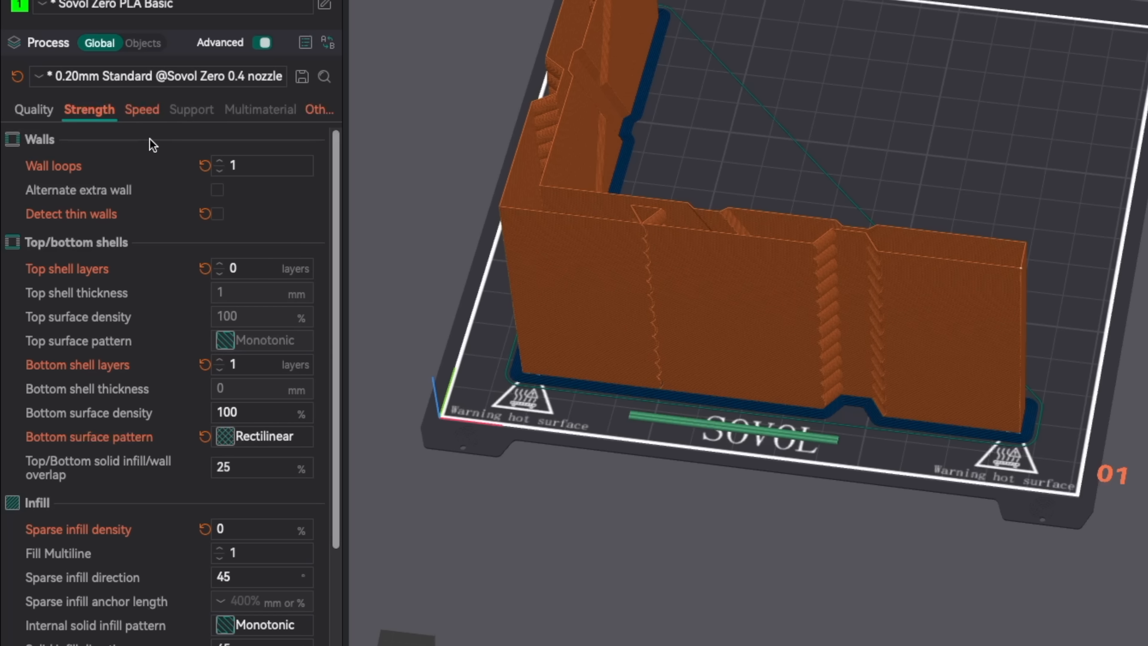
click(139, 109)
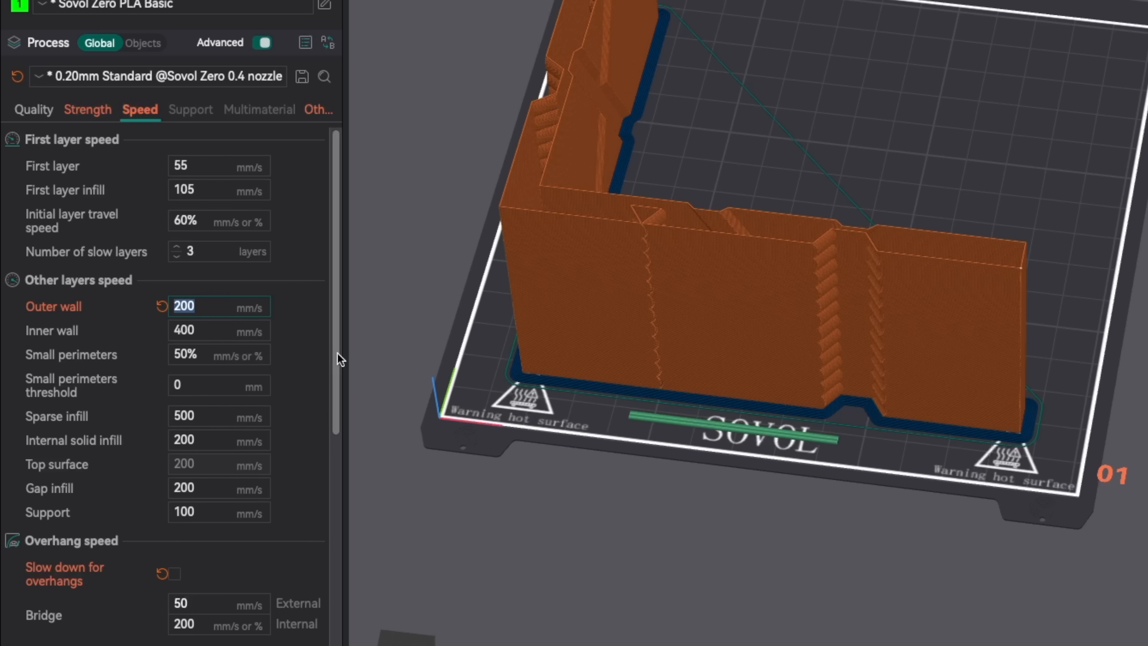
scroll(down, 3)
text(350)
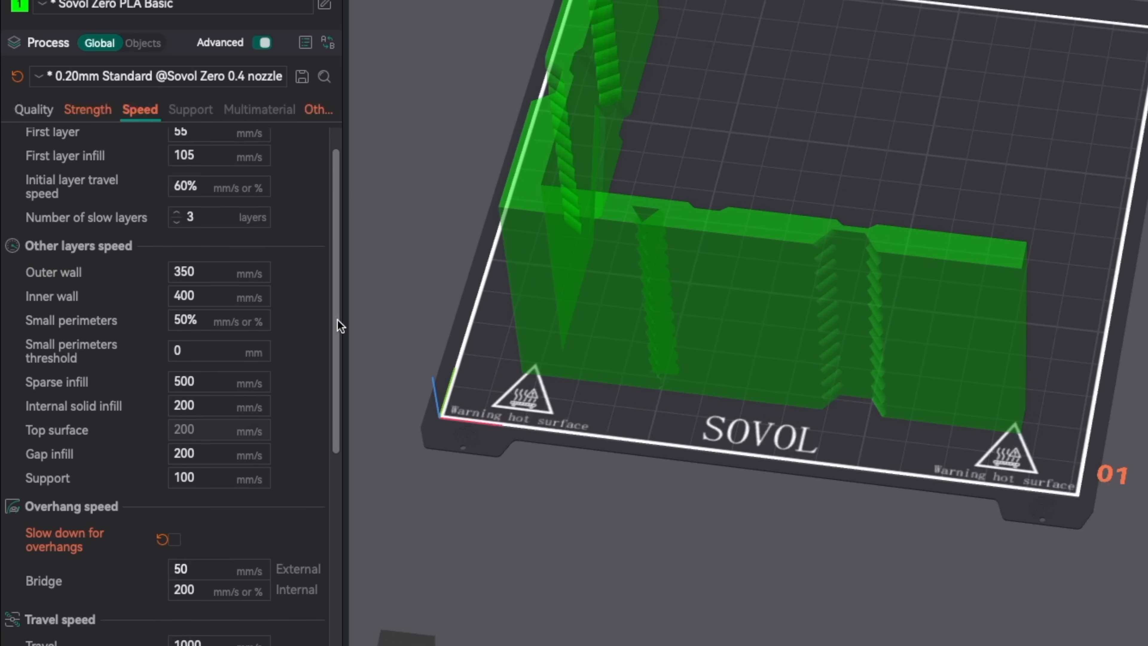
scroll(down, 3)
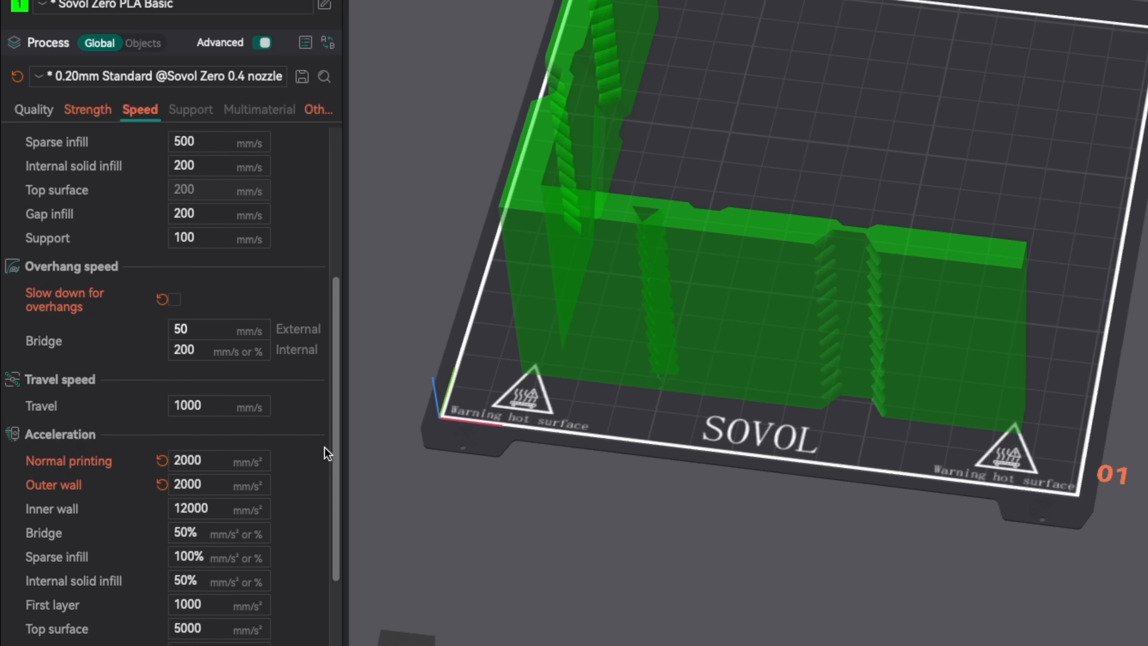
scroll(down, 3)
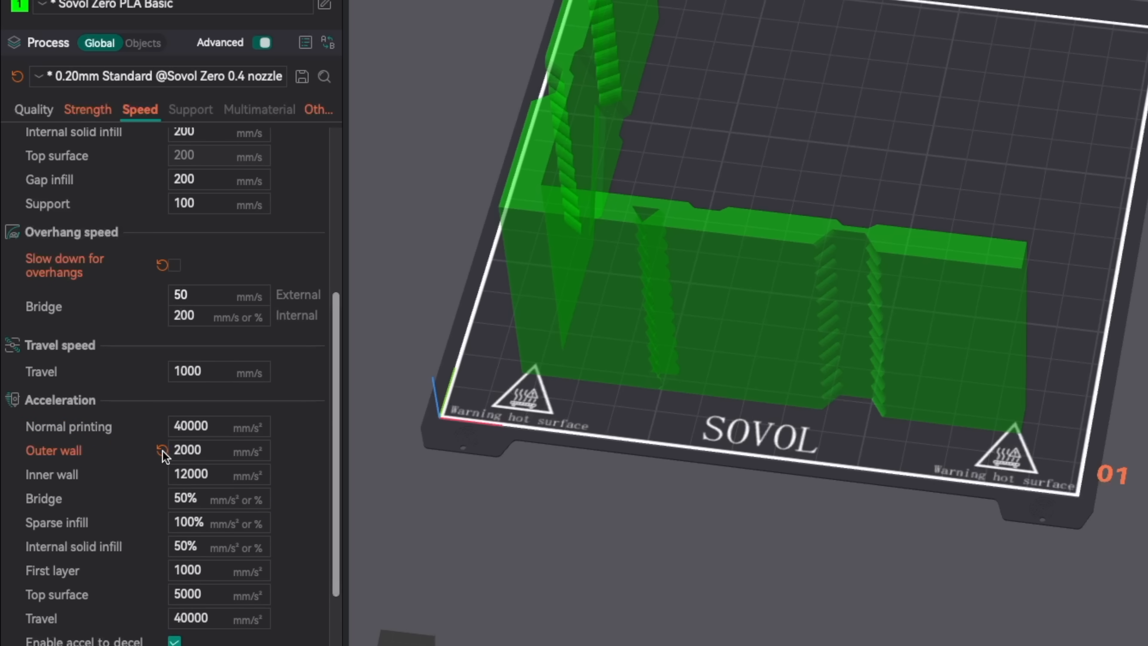
click(162, 450)
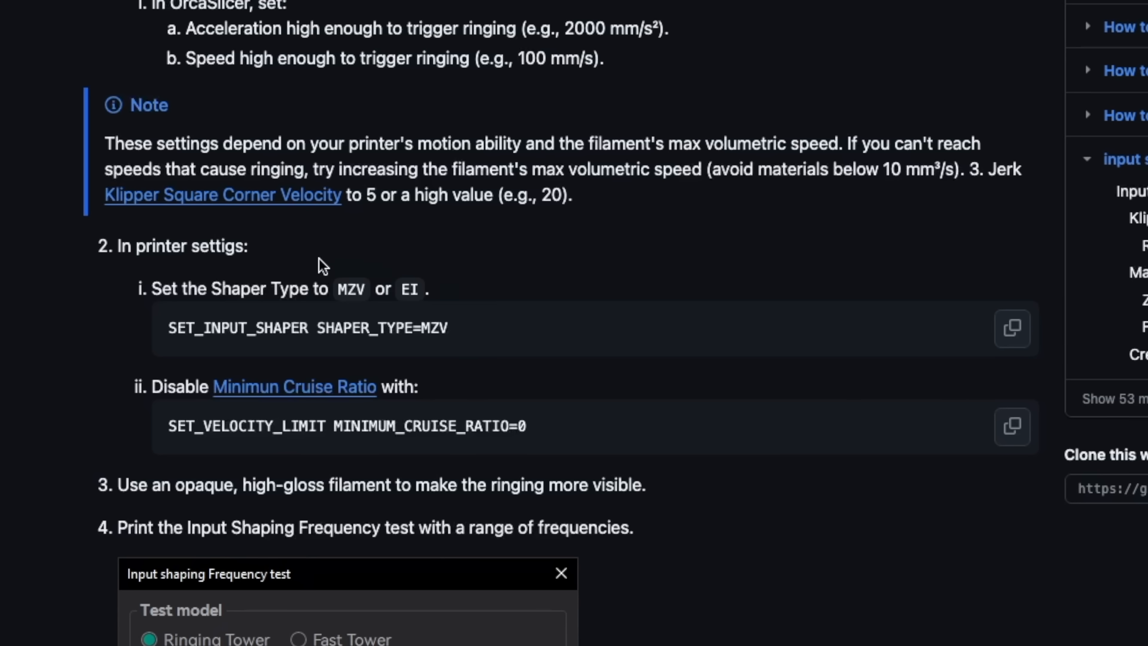
mouse_move(890, 473)
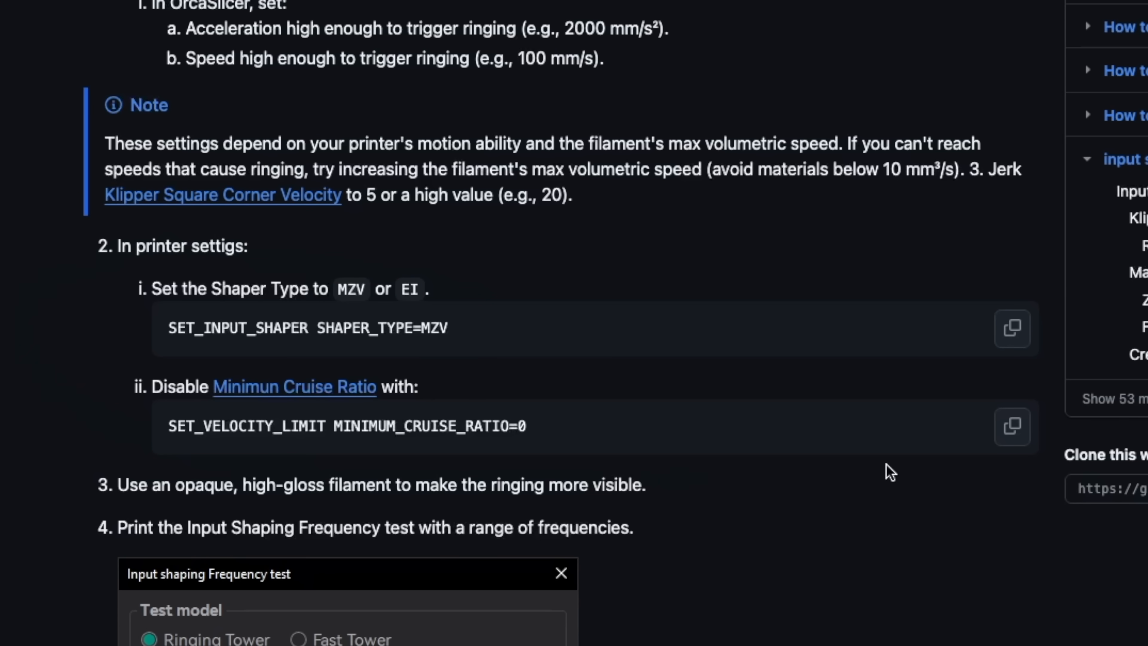
mouse_move(14, 336)
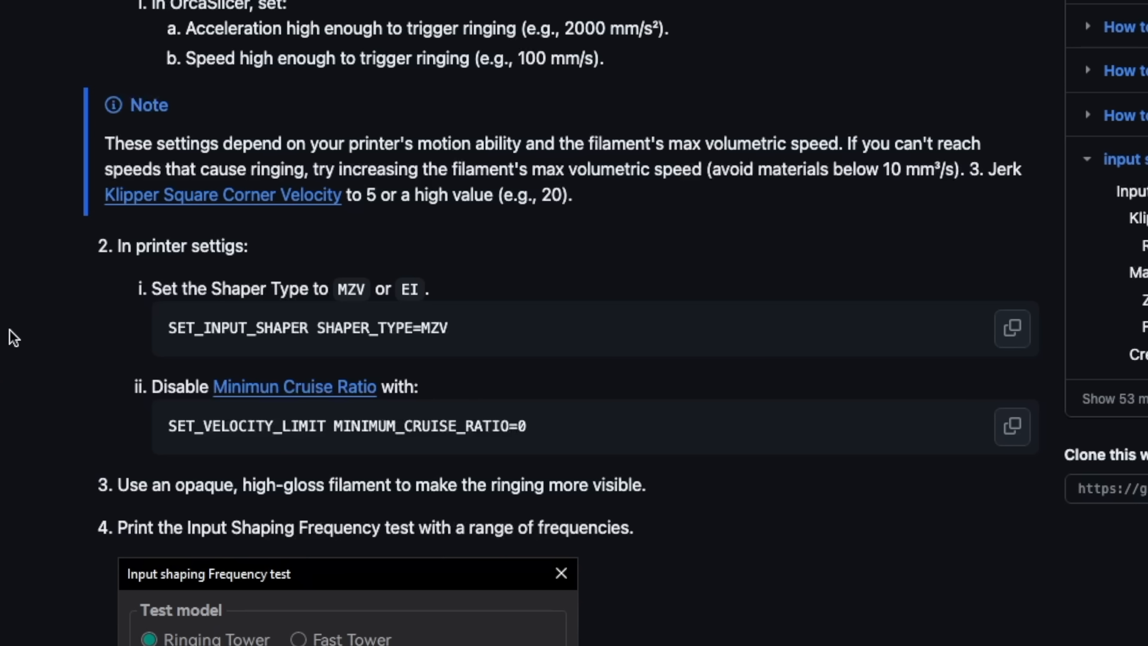
mouse_move(859, 489)
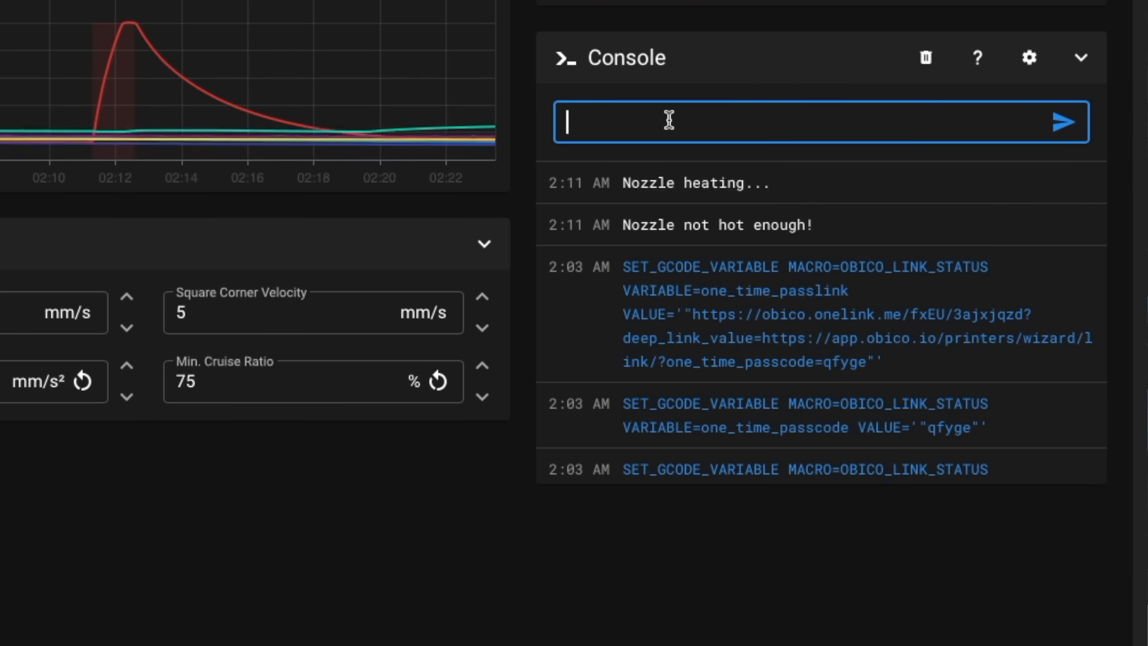
Send SET_INPUT_SHAPER SHAPER_TYPE=MZV and SET_VELOCITY_LIMIT MINIMUM_CRUISE_RATIO=0 from the Mainsail console.
text(SET_INPUT_SHAPER SHAPER_TYPE=MZV)
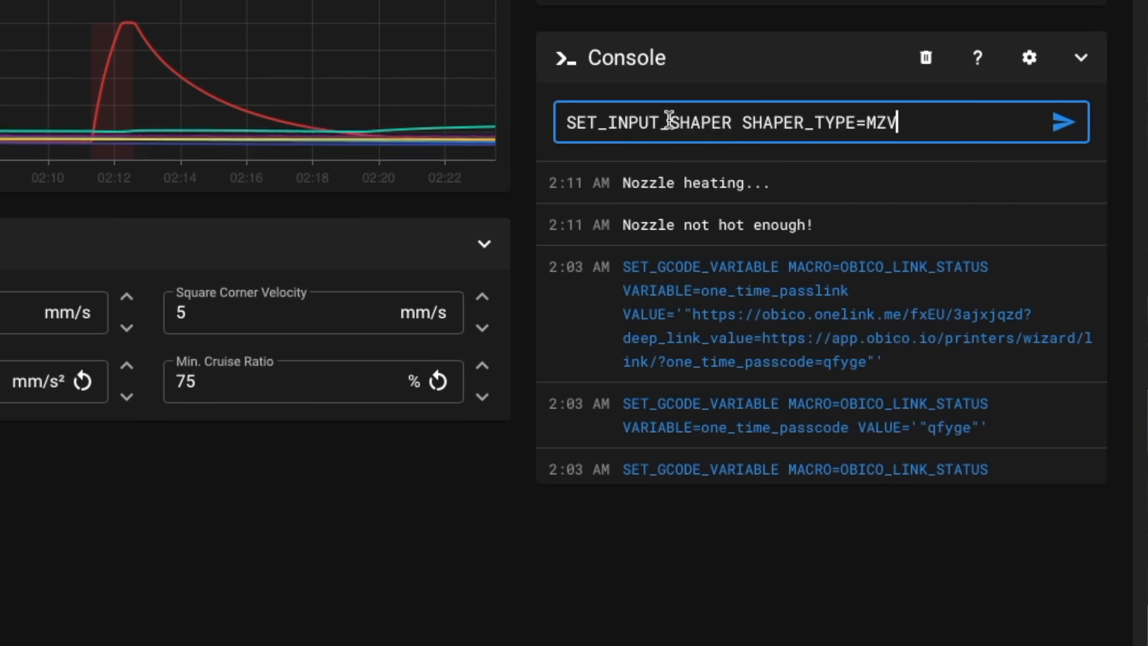
click(1062, 122)
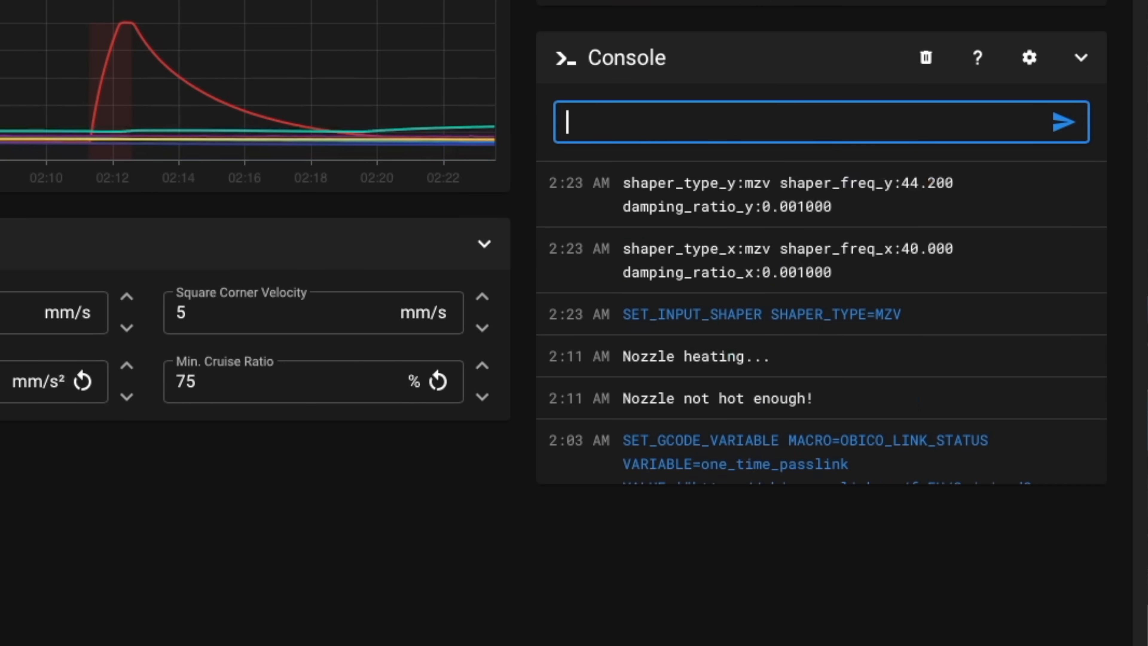
text(SET_VELOCITY_LIMIT MINIMUM_CRUISE_RATIO=0)
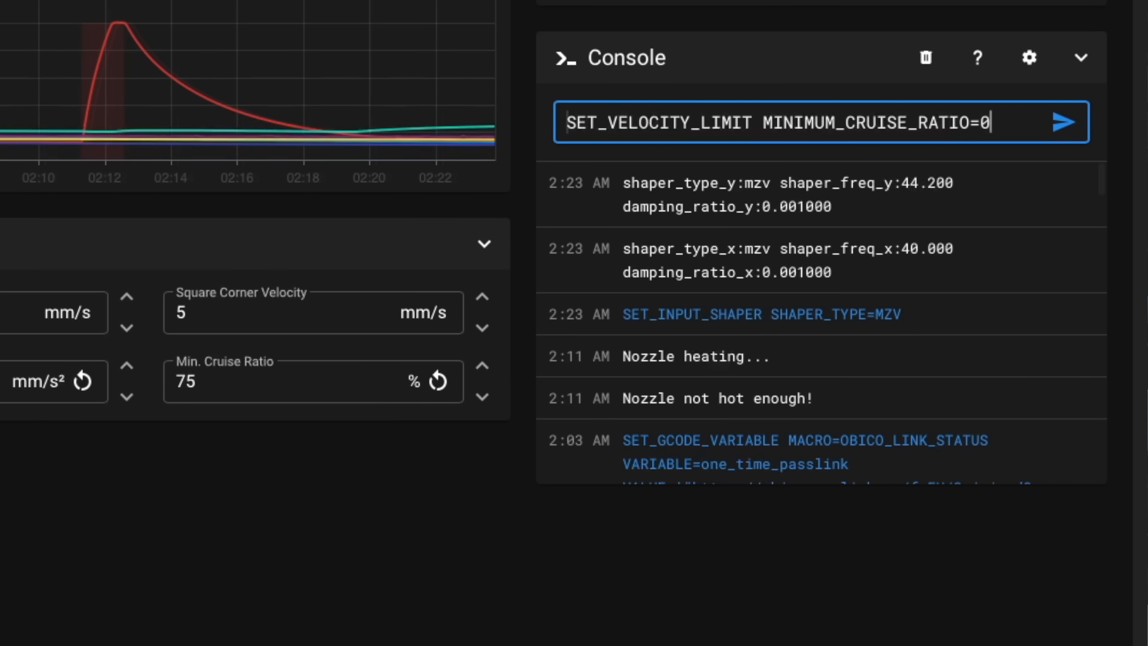
click(1063, 122)
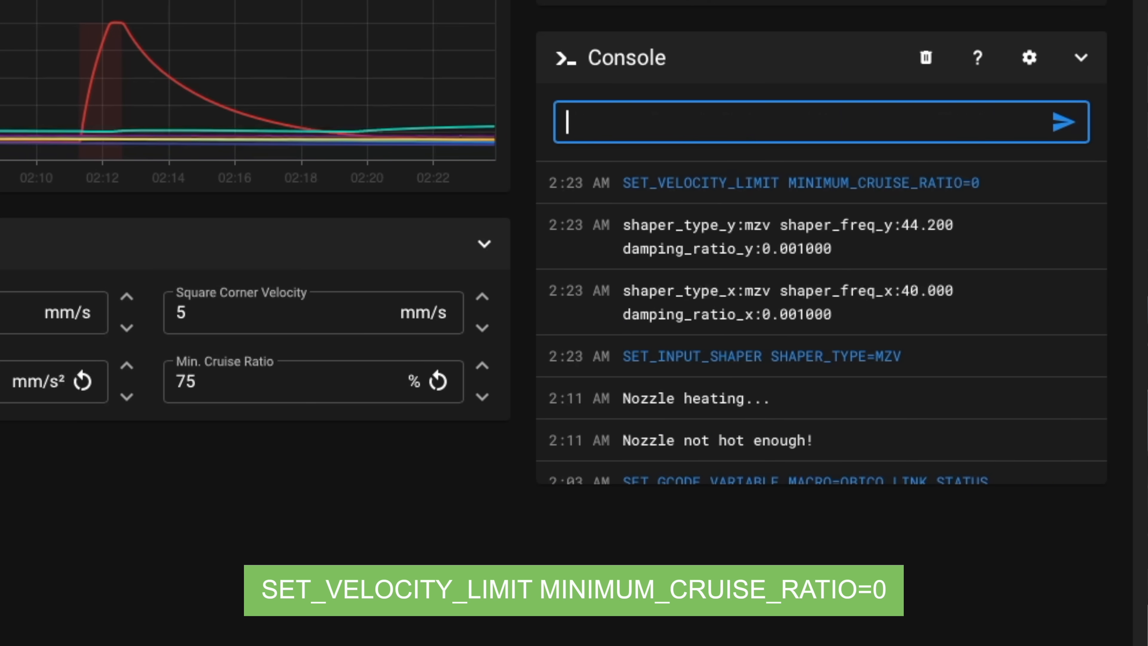
Scroll the Klipper Resonance Compensation guide to the section on measuring ringing oscillations.
text(0)
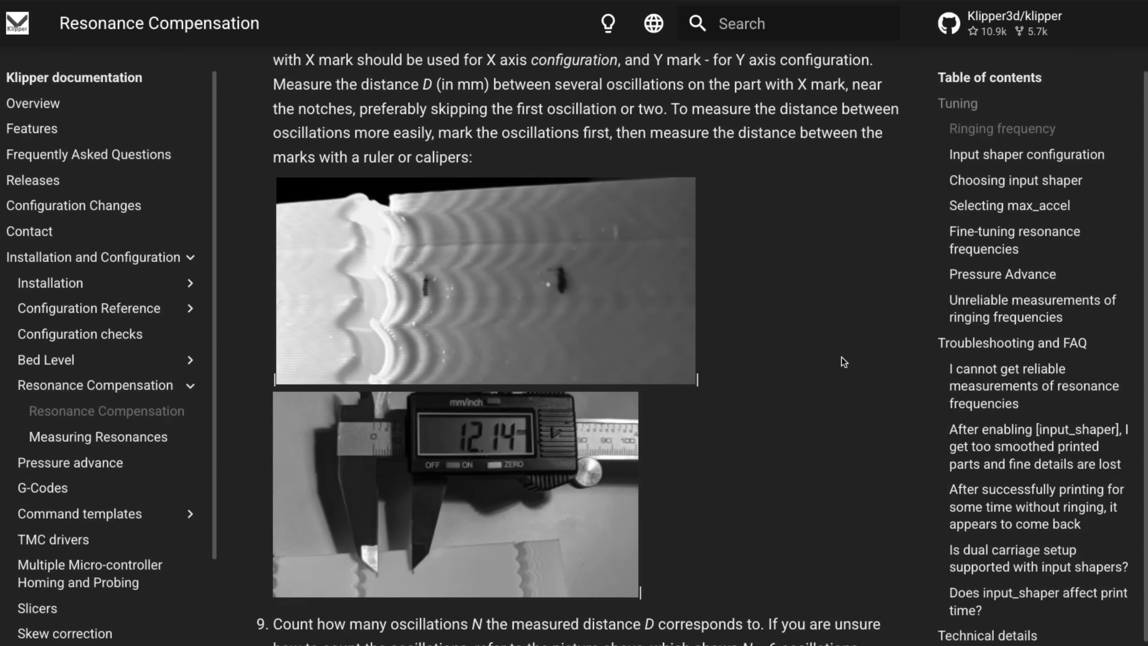
scroll(down, 3)
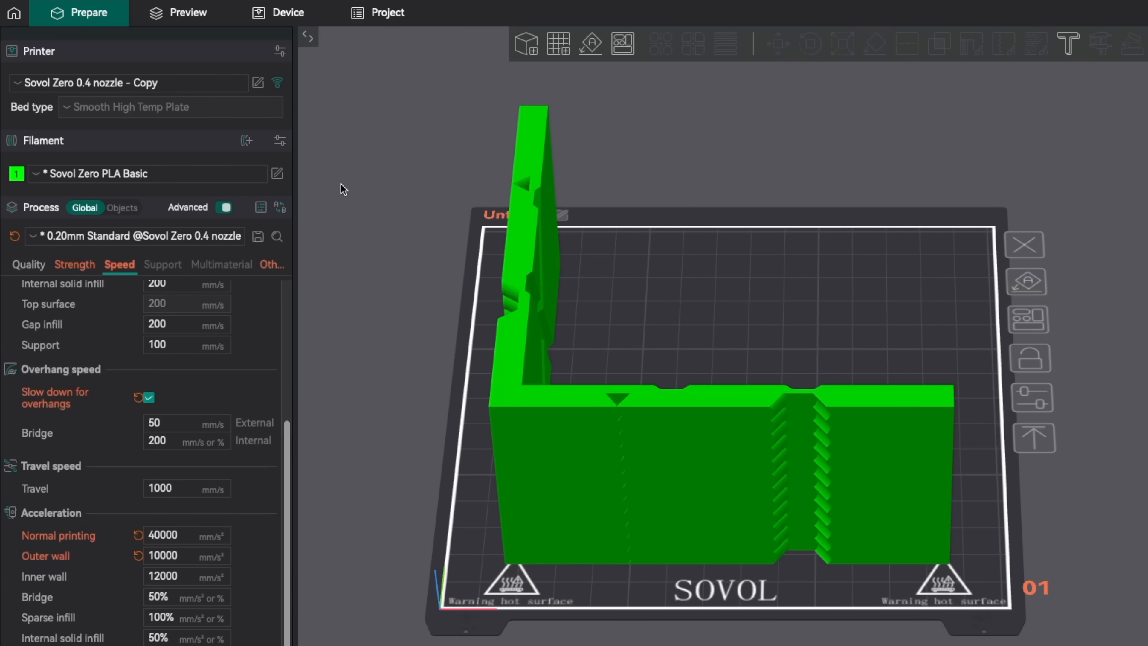
Slice the ringing tower and switch to its Preview.
click(187, 13)
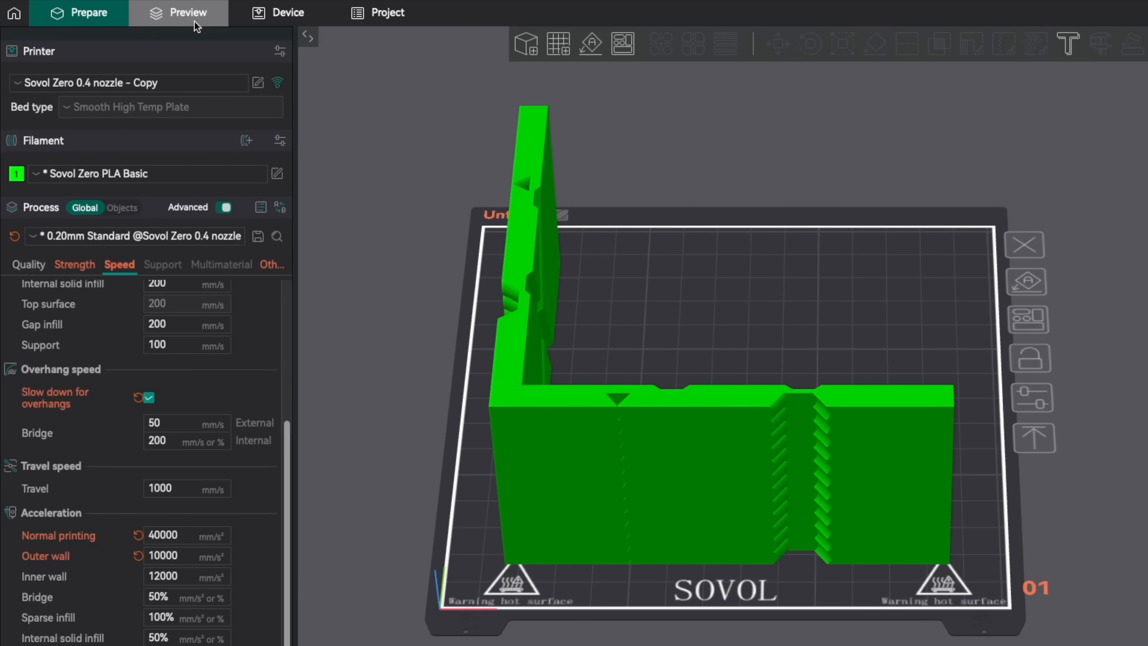
click(187, 13)
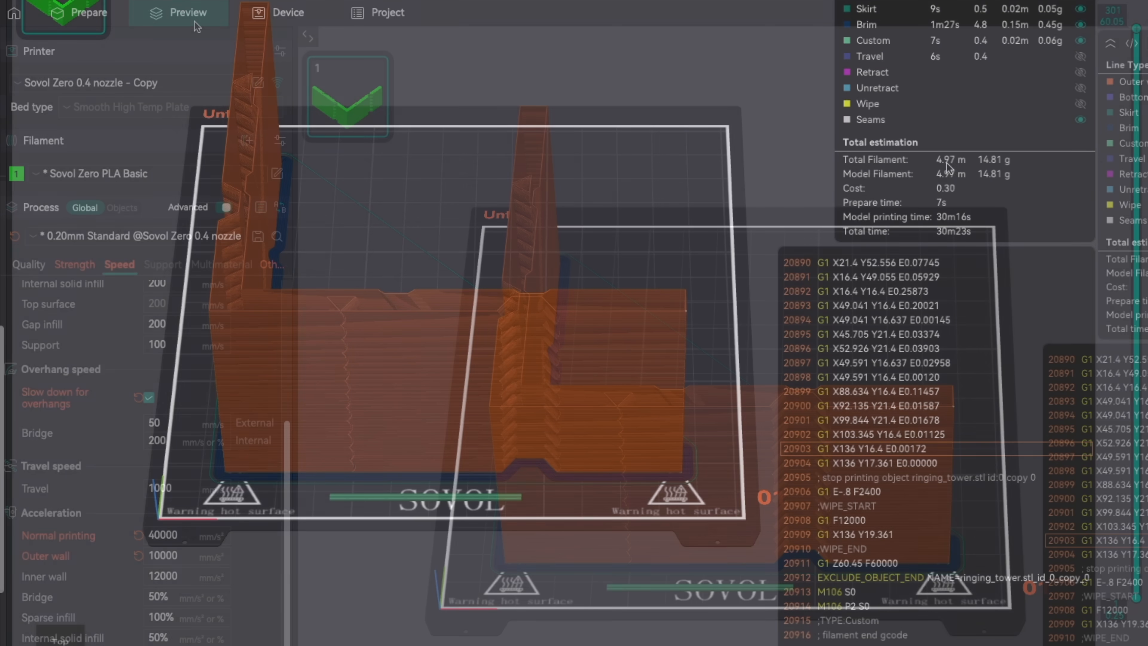
click(187, 13)
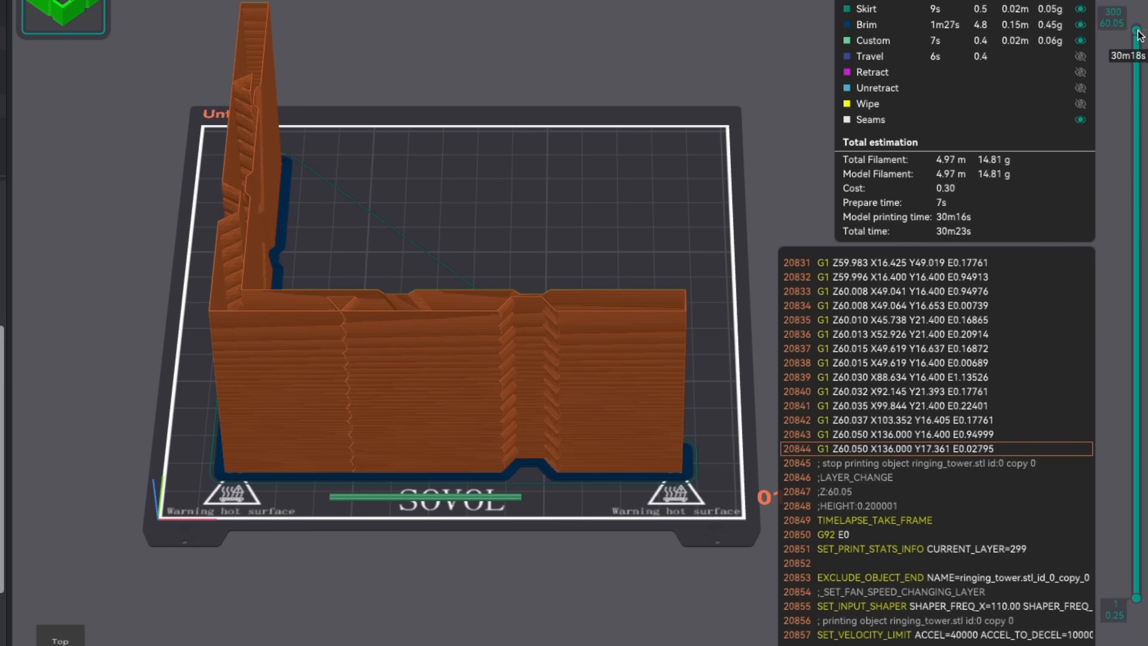
Drag the layer slider down to layer 122 to read SHAPER_FREQ_X=53.38 in the G-code viewer.
drag(1135, 29, 1135, 114)
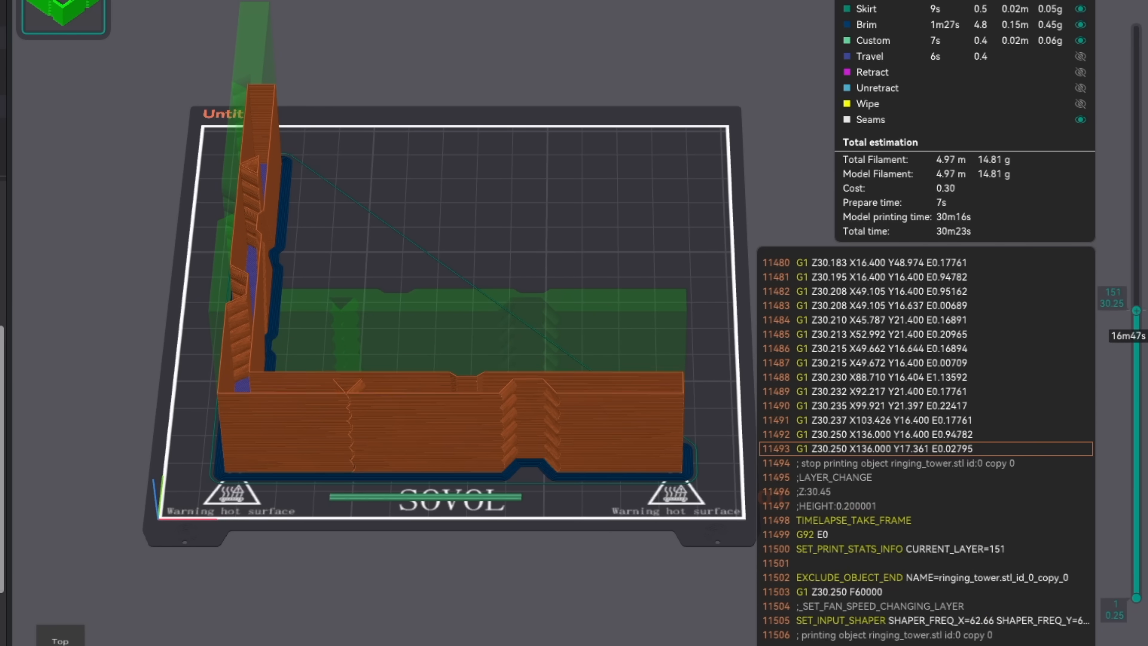
drag(1134, 293, 1133, 219)
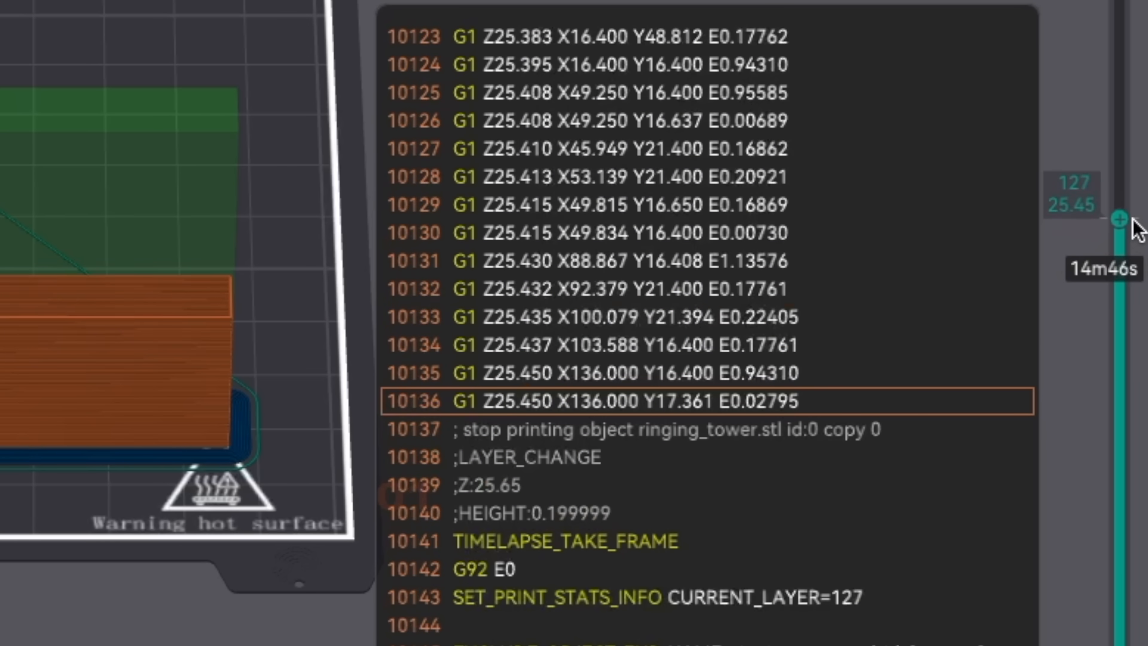
drag(1120, 217, 1119, 236)
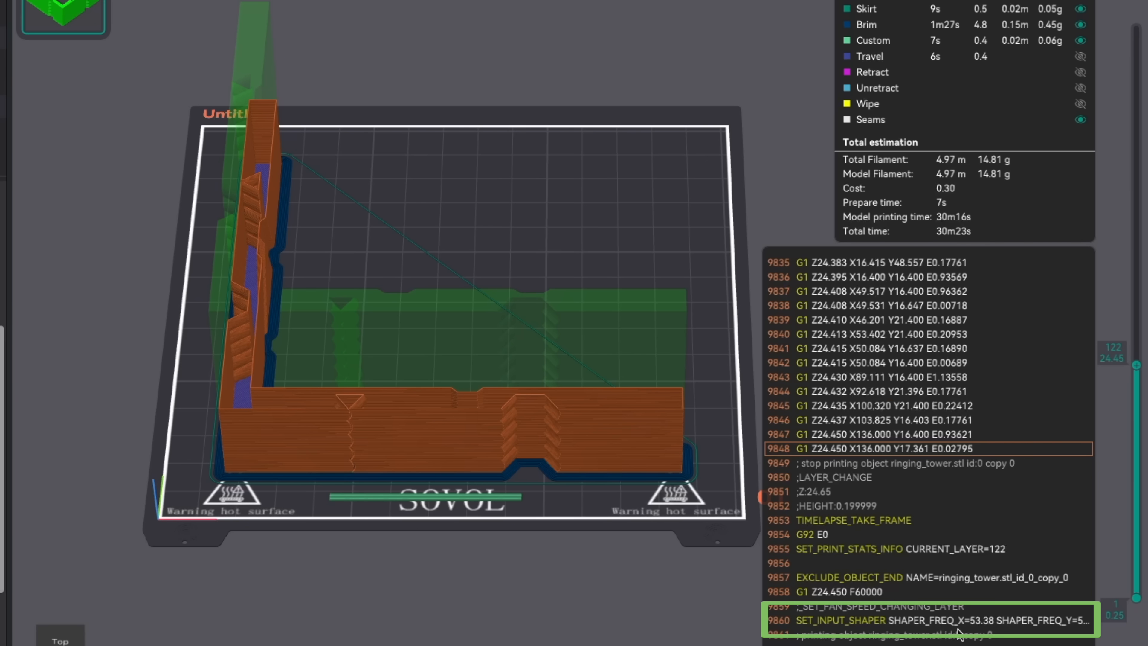
mouse_move(996, 631)
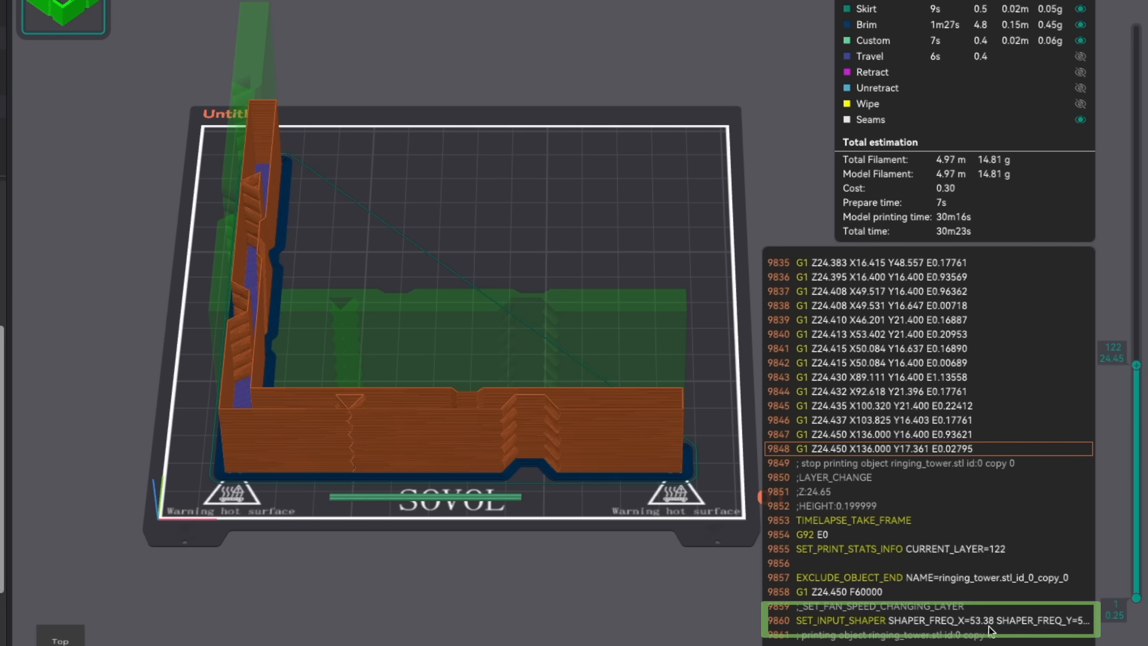
drag(1135, 345, 1135, 382)
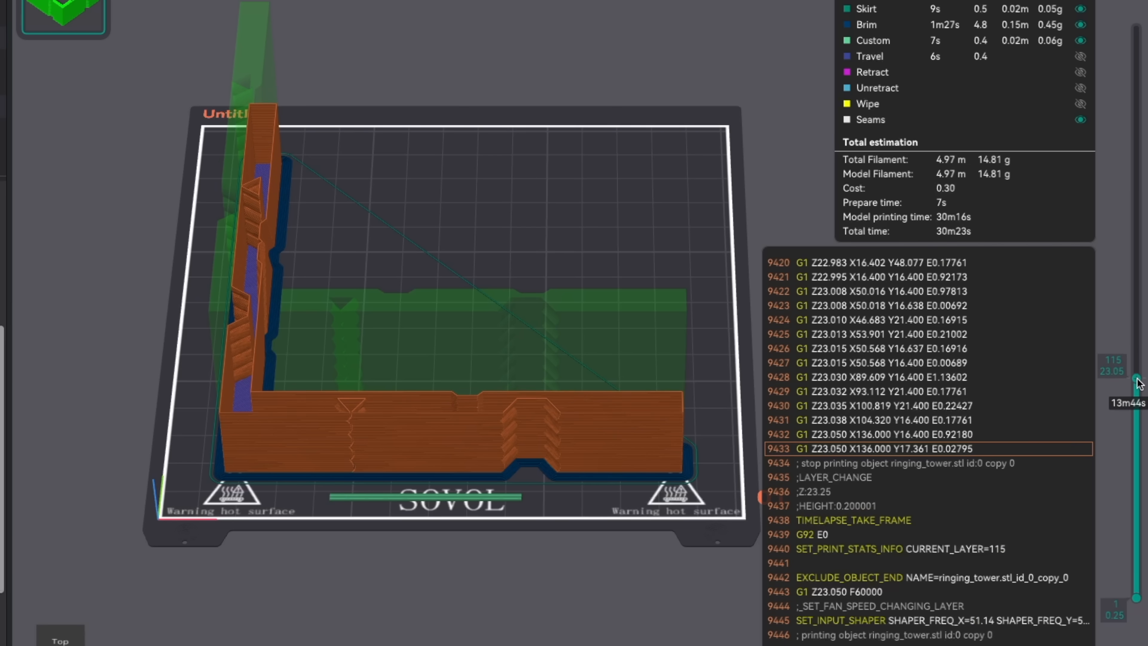
drag(1137, 381, 1138, 398)
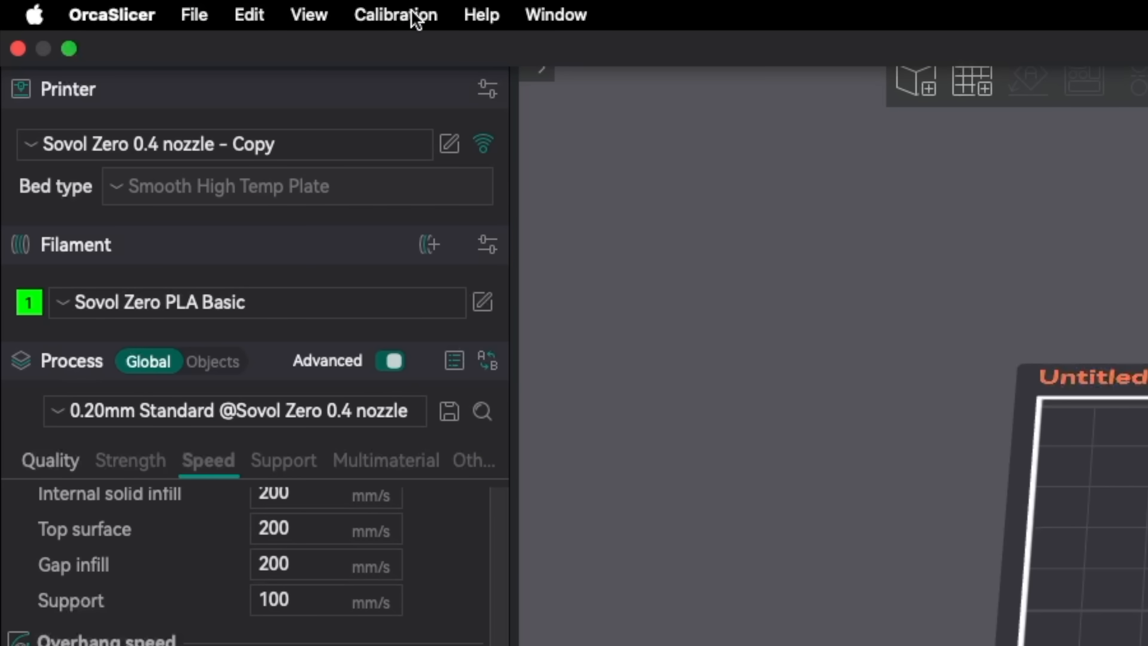
Generate the Input Shaping Damping test with frequencies 47.95 Hz X and 53.38 Hz Y.
click(394, 15)
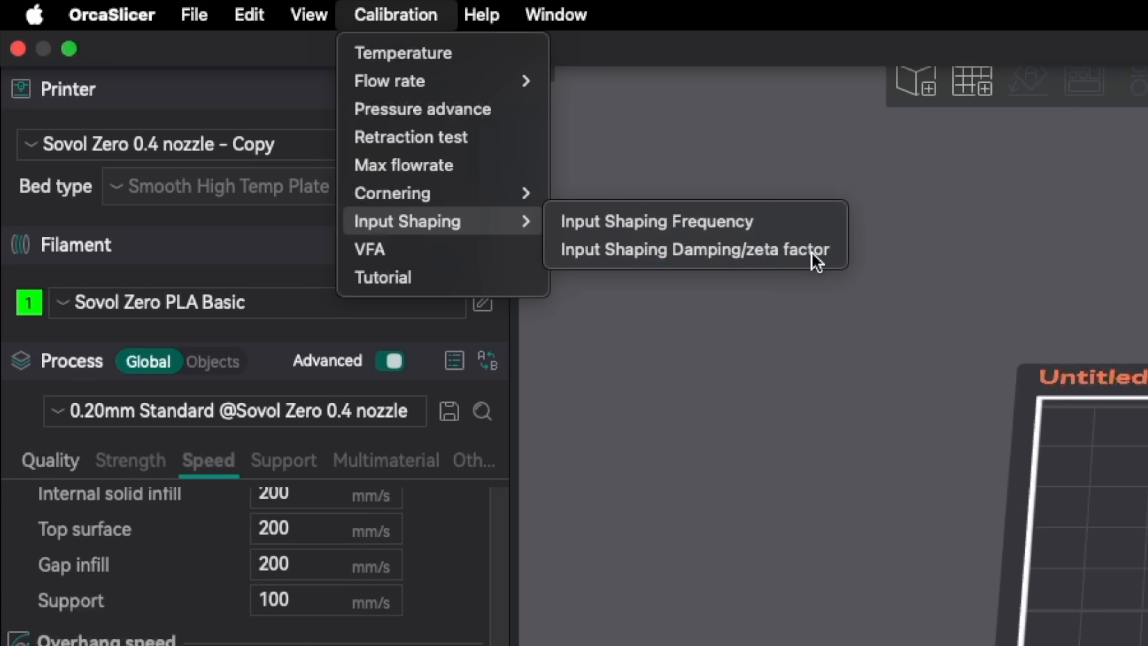
click(693, 249)
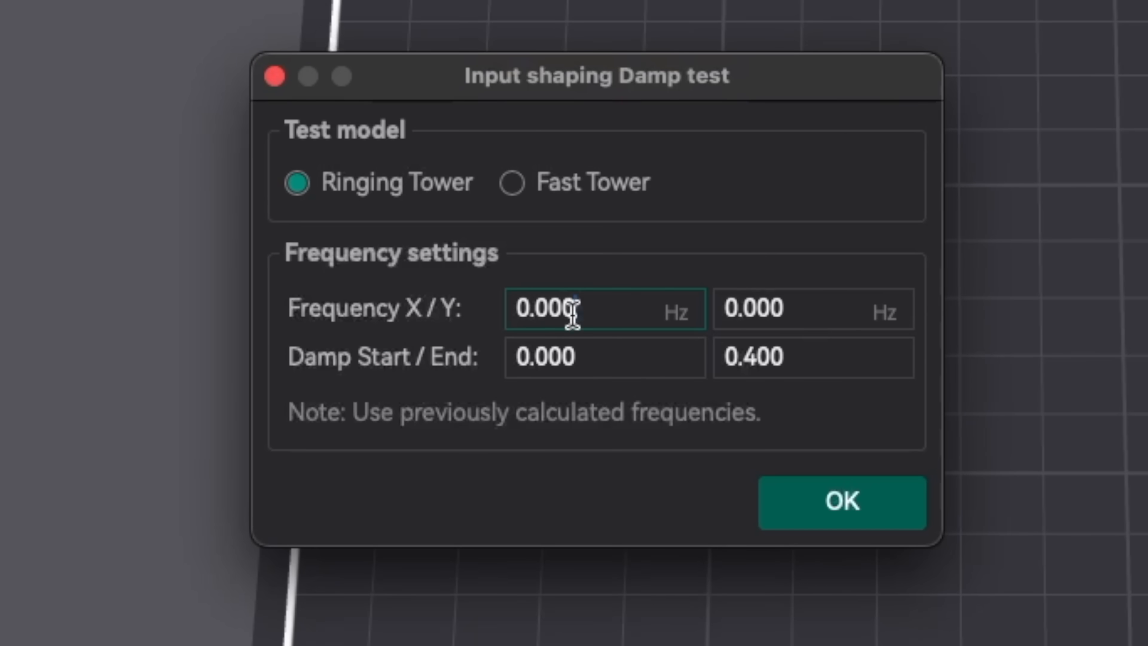
text(4)
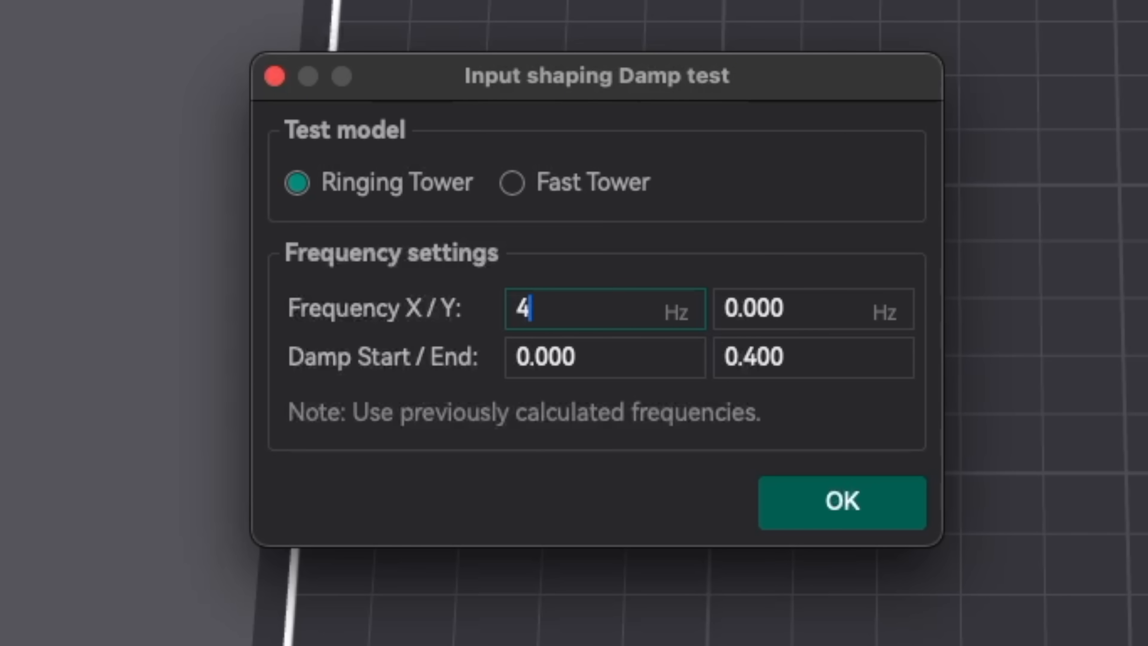
text(7.95)
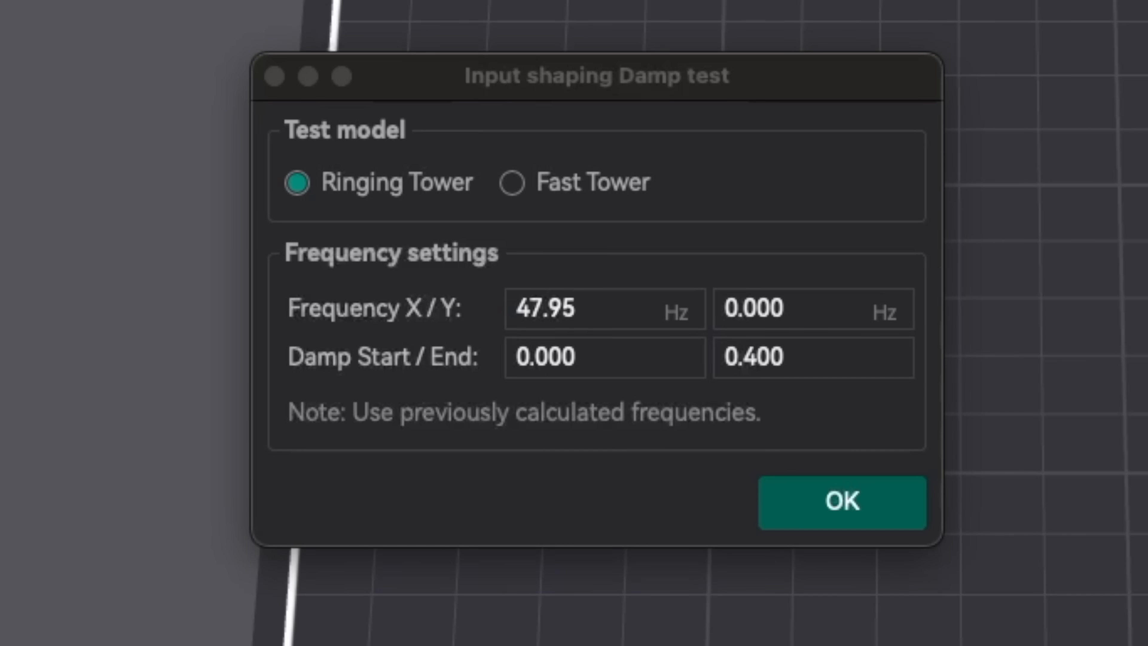
text(53.38)
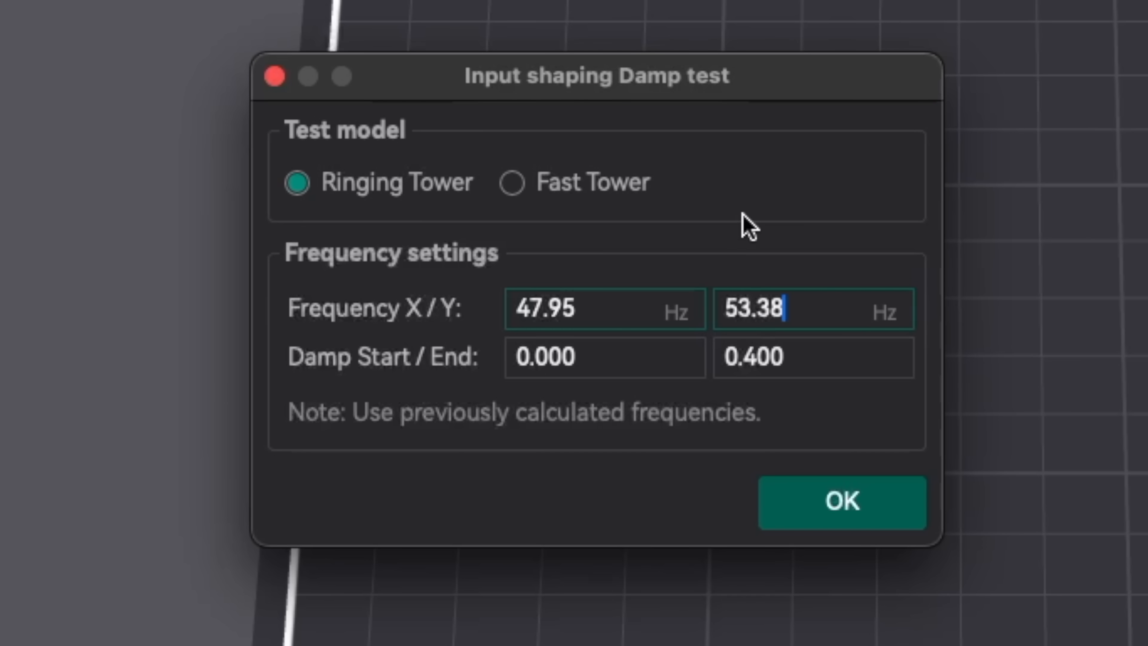
click(841, 502)
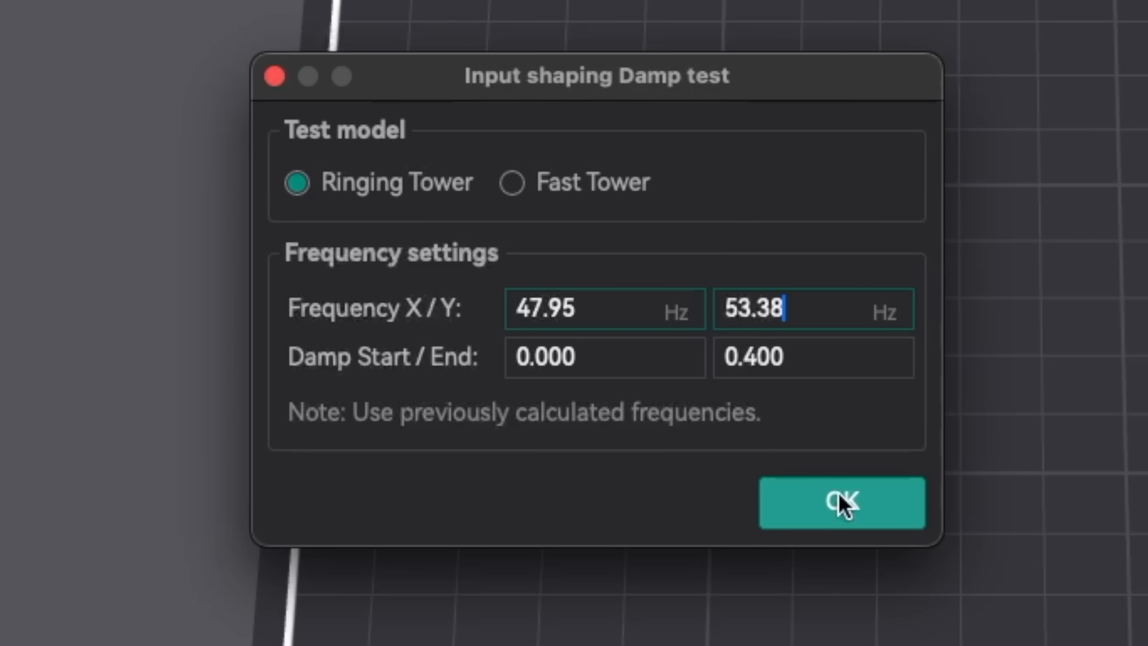
click(840, 503)
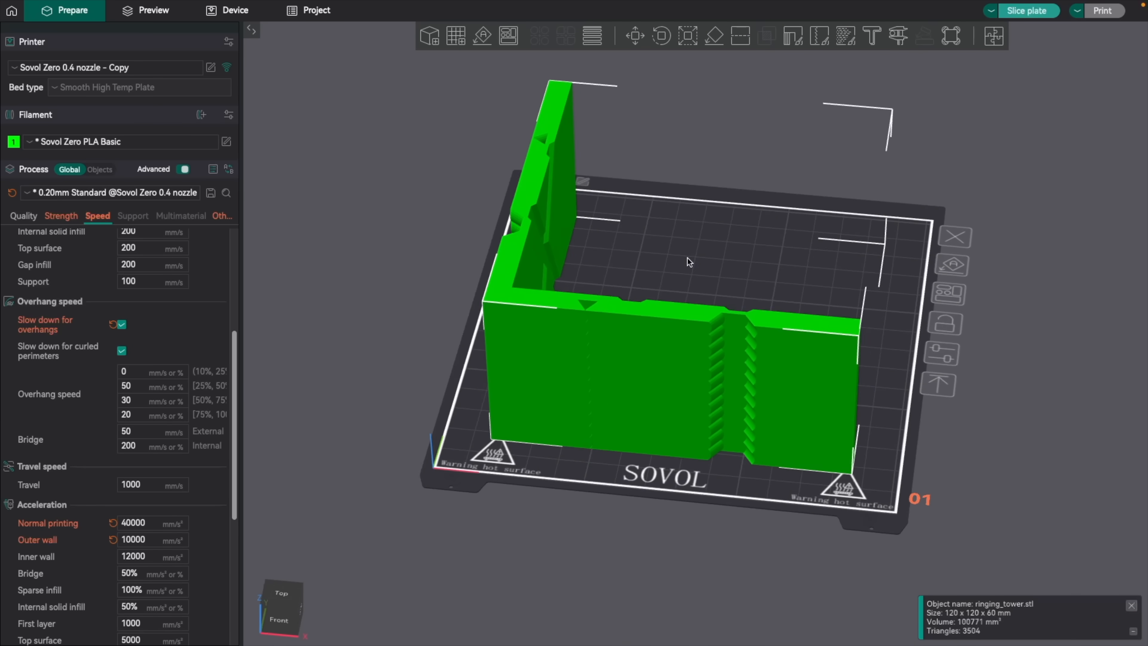
Slice the damping tower and drag the layer slider to layer 35 to read DAMPING_RATIO_X=0.047.
click(146, 11)
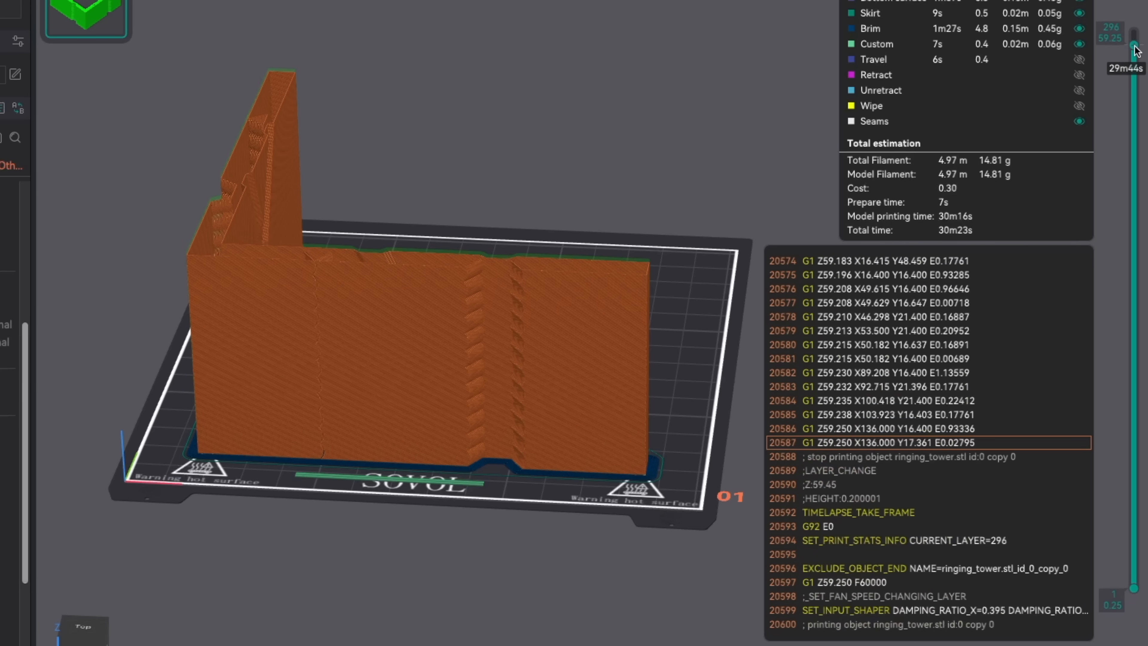
drag(1134, 39, 1134, 359)
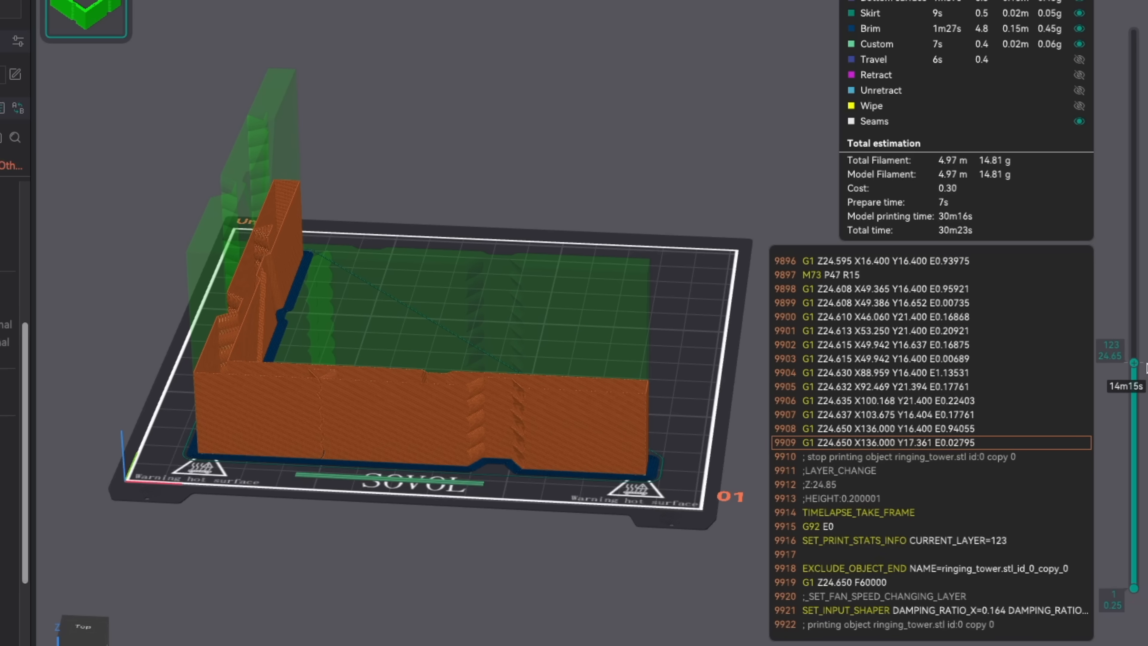
drag(1140, 359, 1140, 447)
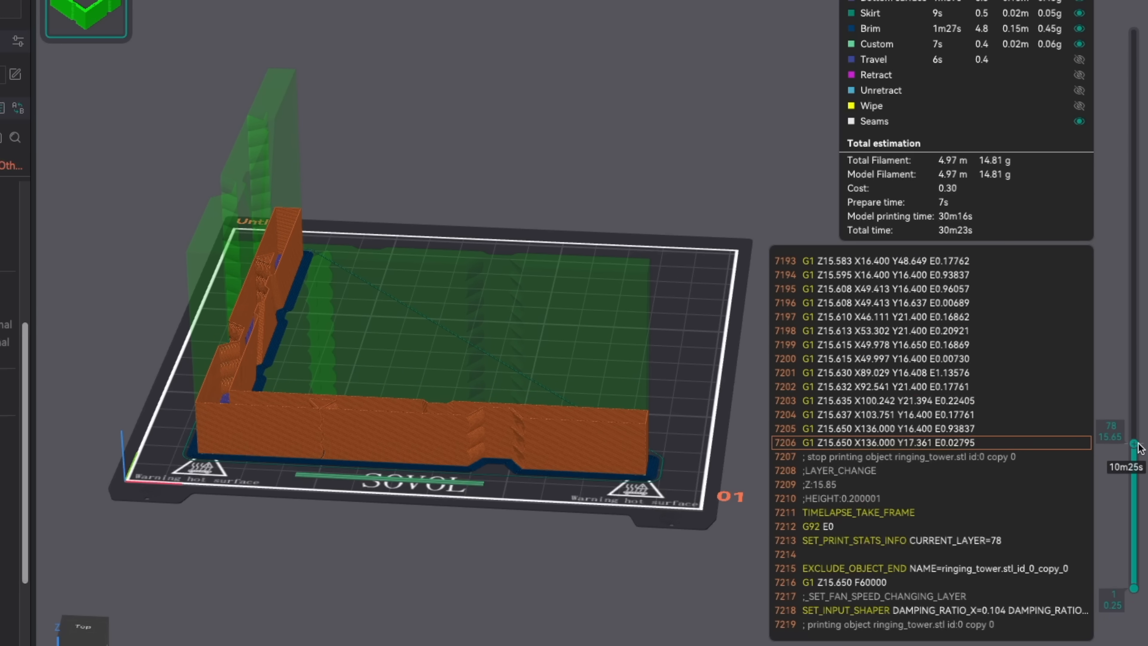
drag(1141, 429, 1141, 513)
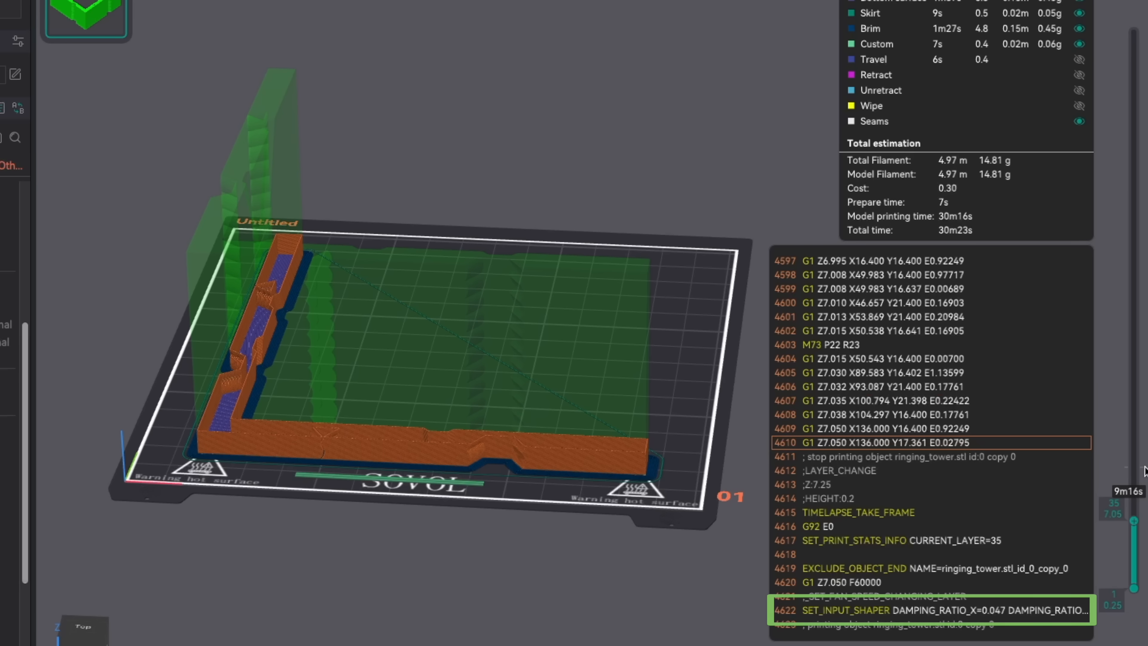
drag(1134, 513, 1135, 531)
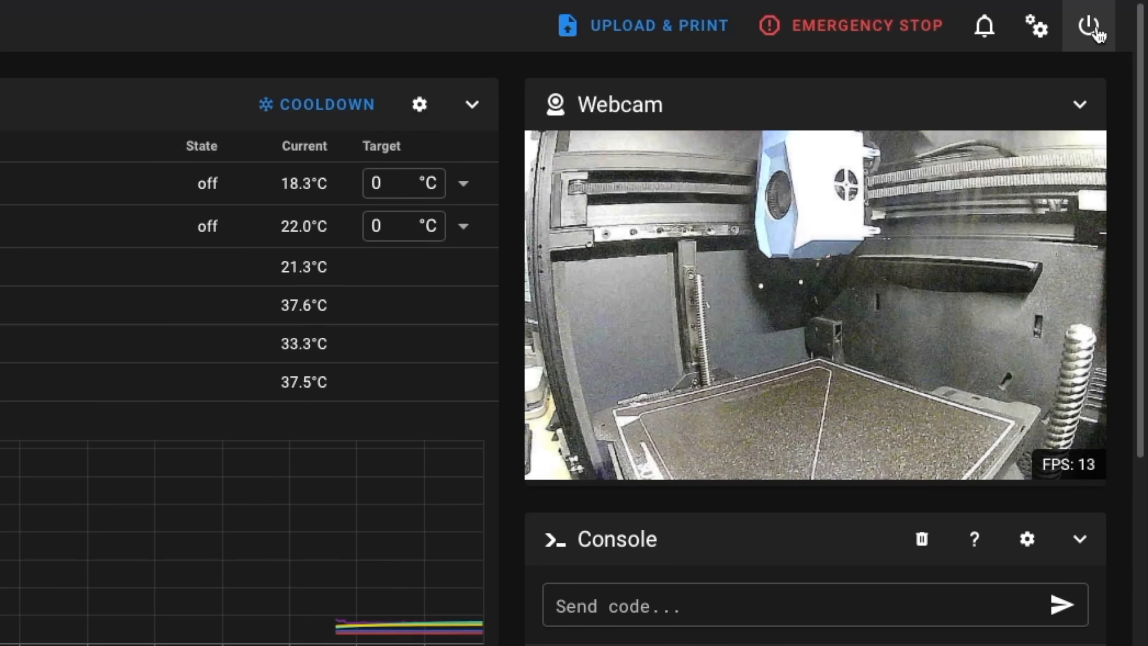
Switch from the Mainsail dashboard toward the printer.cfg file via the top-bar icon.
click(1088, 25)
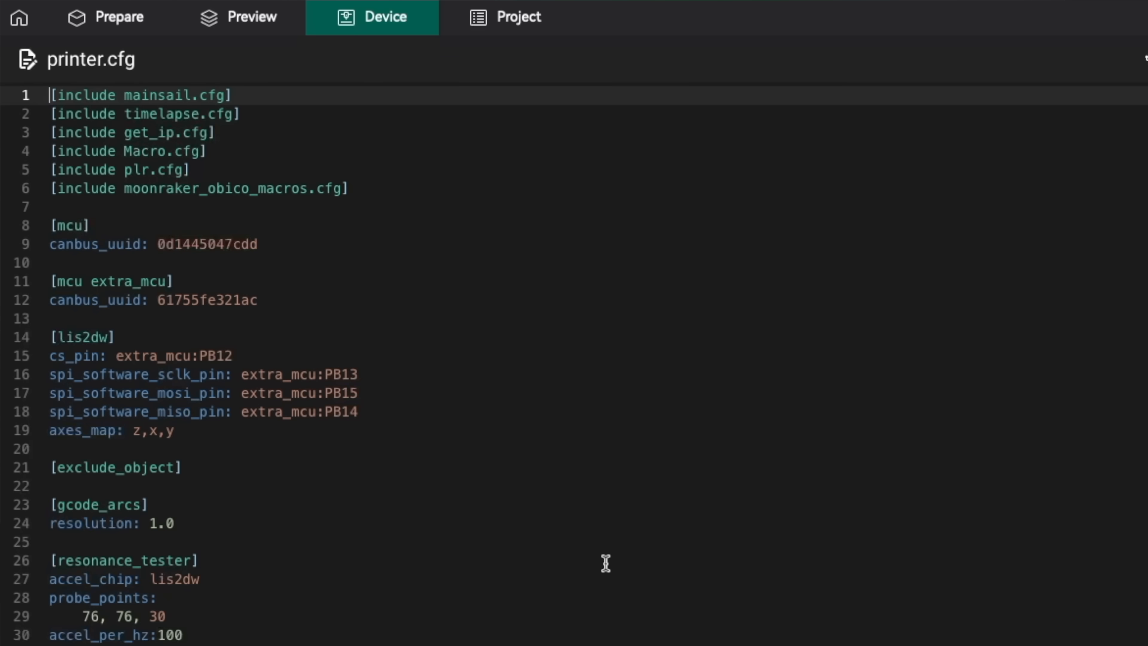
Replace shaper_freq_y with 53.38 in printer.cfg's [input_shaper] section alongside 0.040/0.047 damping and 47.95 X.
scroll(down, 3)
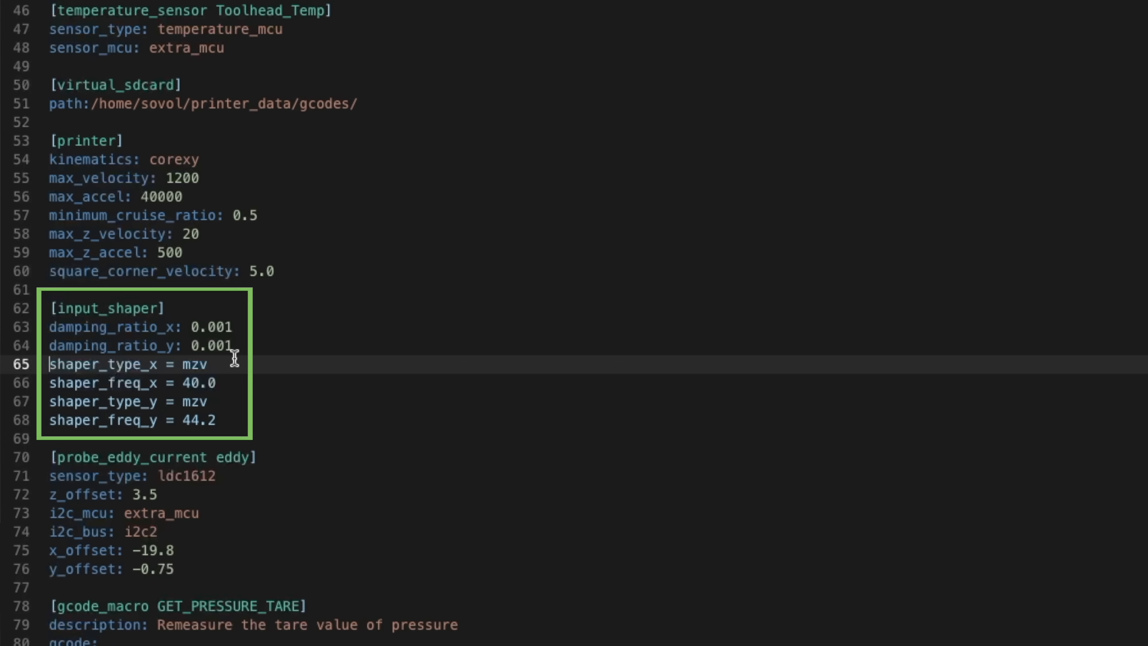
mouse_move(216, 327)
text(47)
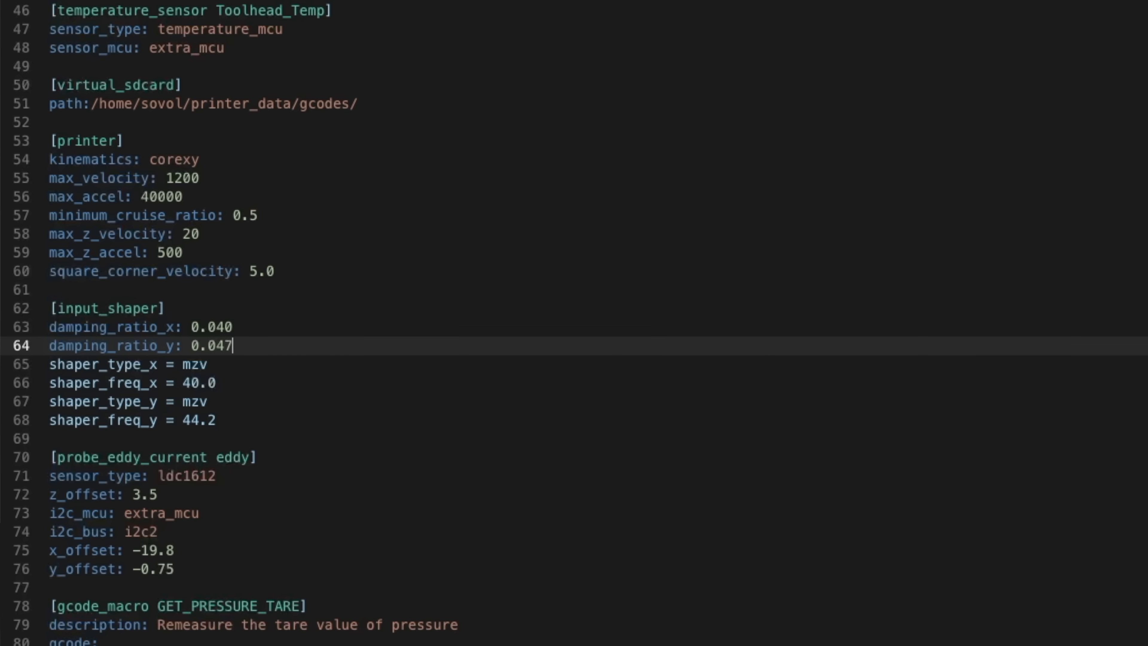
mouse_move(477, 418)
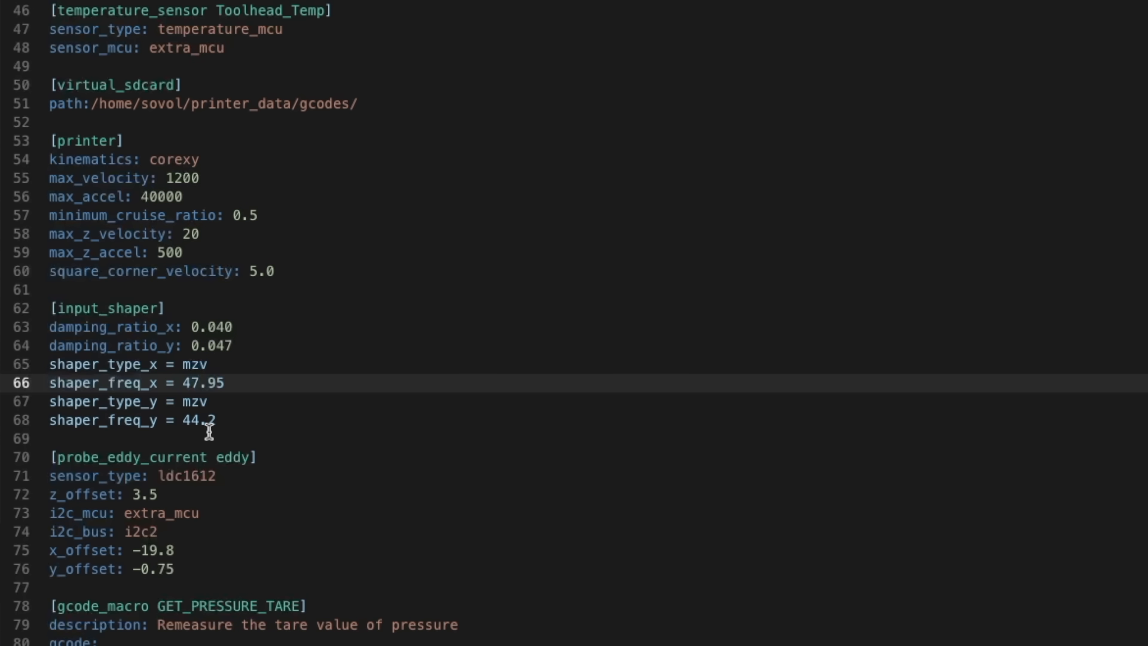
double_click(198, 421)
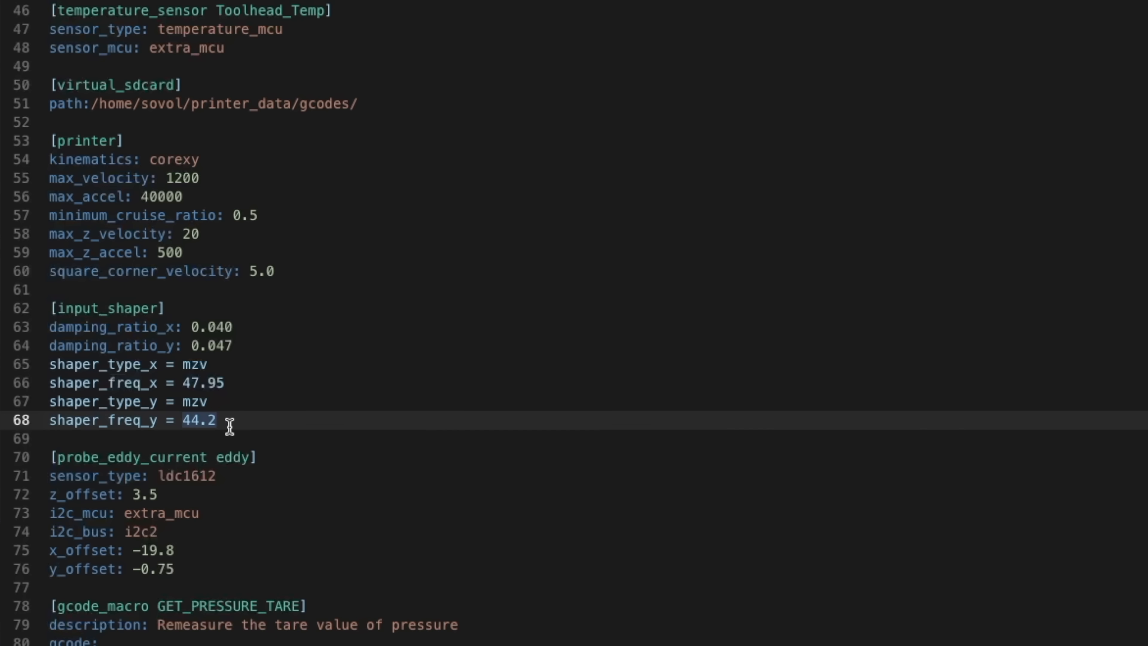
text(53.)
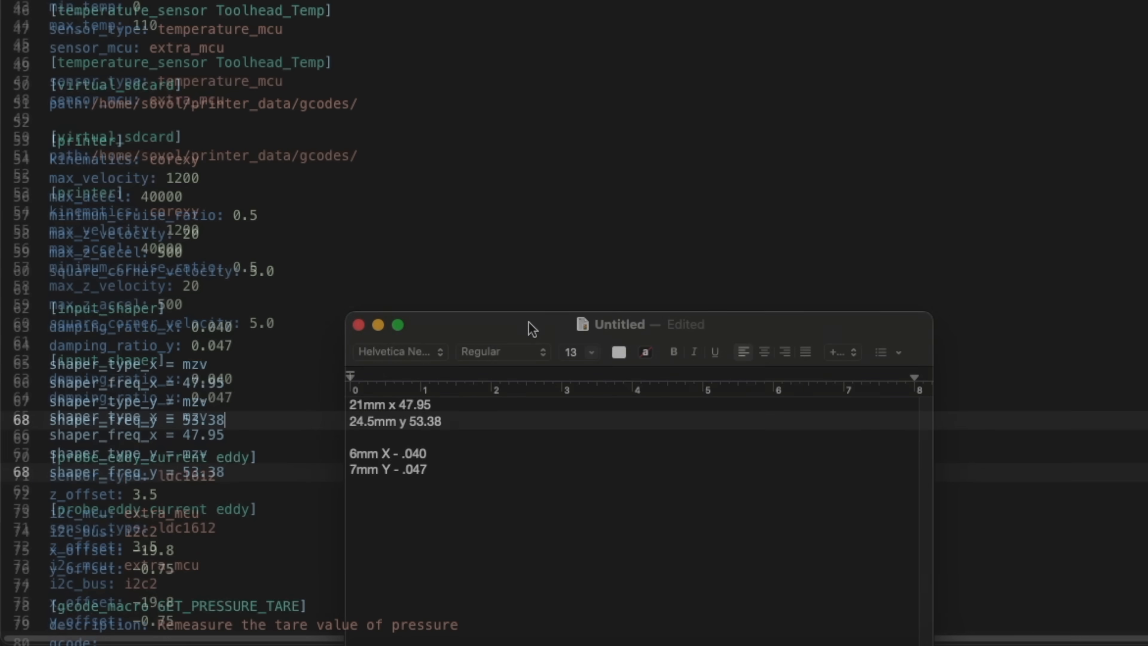
Save printer.cfg and restart the printer via SAVE & RESTART in the config editor.
scroll(up, 3)
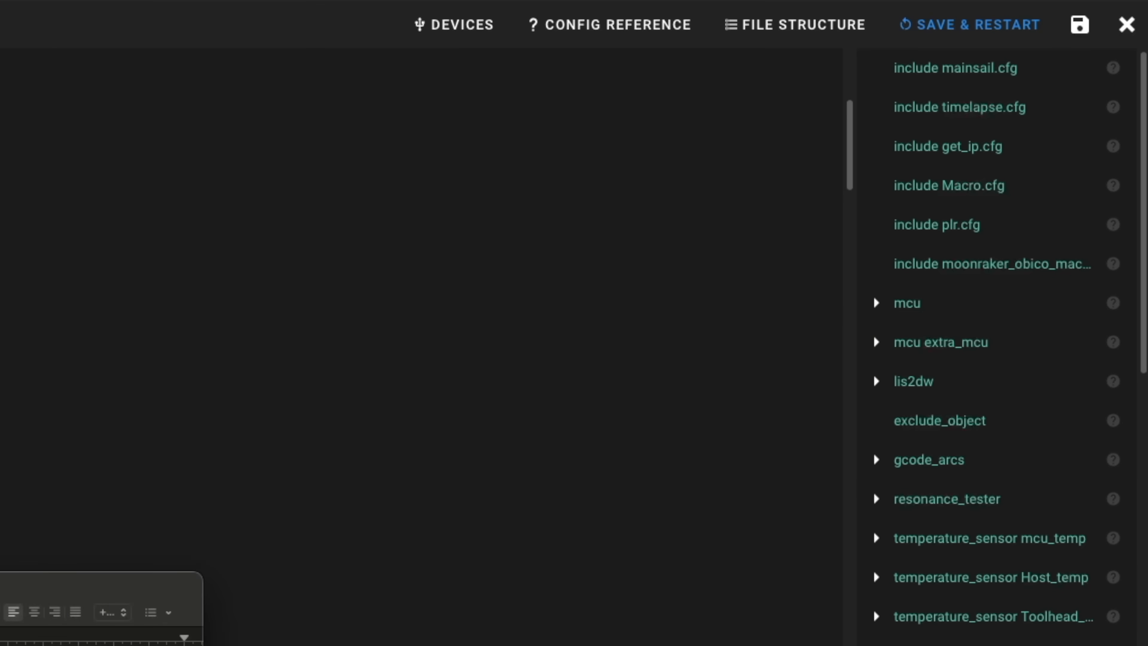
click(1126, 24)
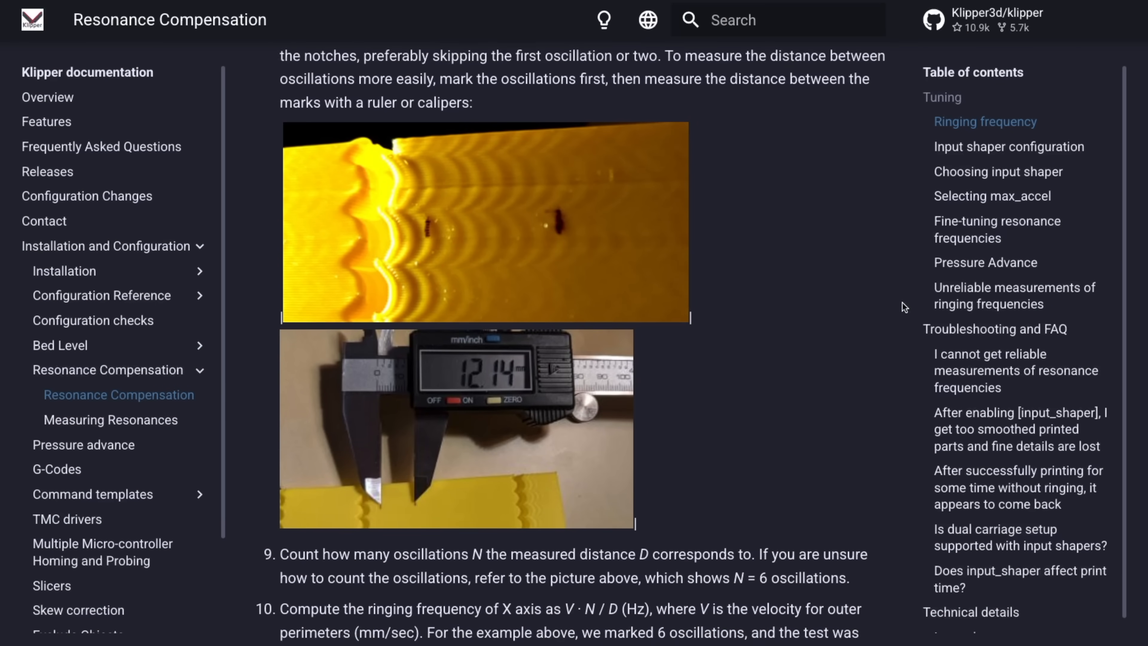
Scroll through the Ringing frequency section of Klipper's Resonance Compensation guide.
scroll(down, 3)
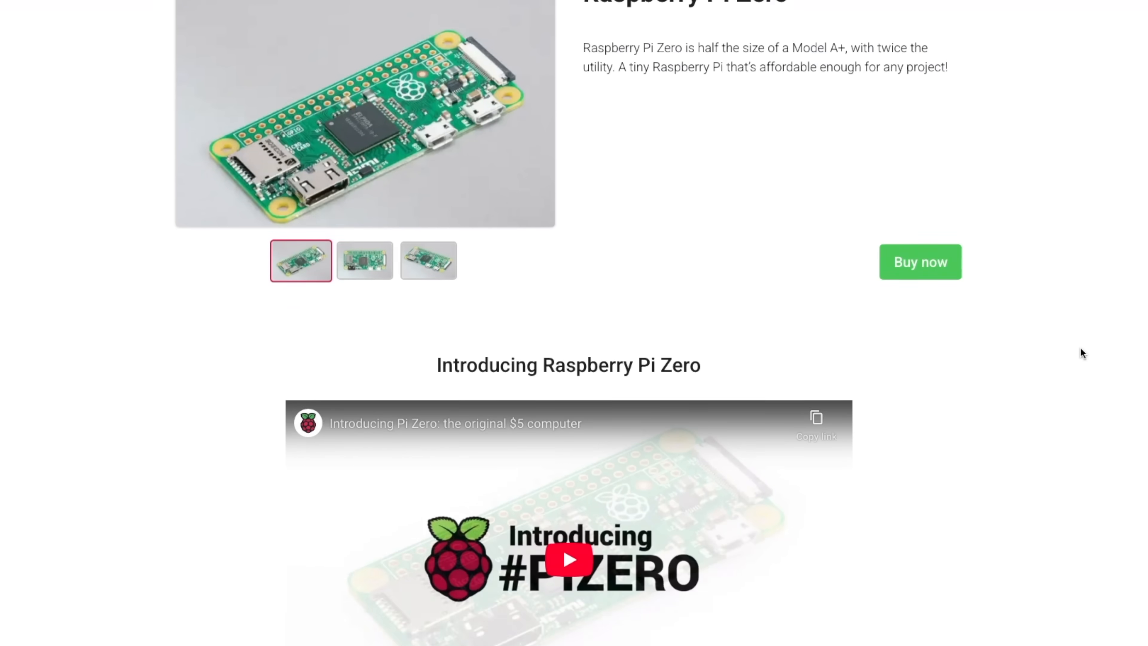
scroll(down, 3)
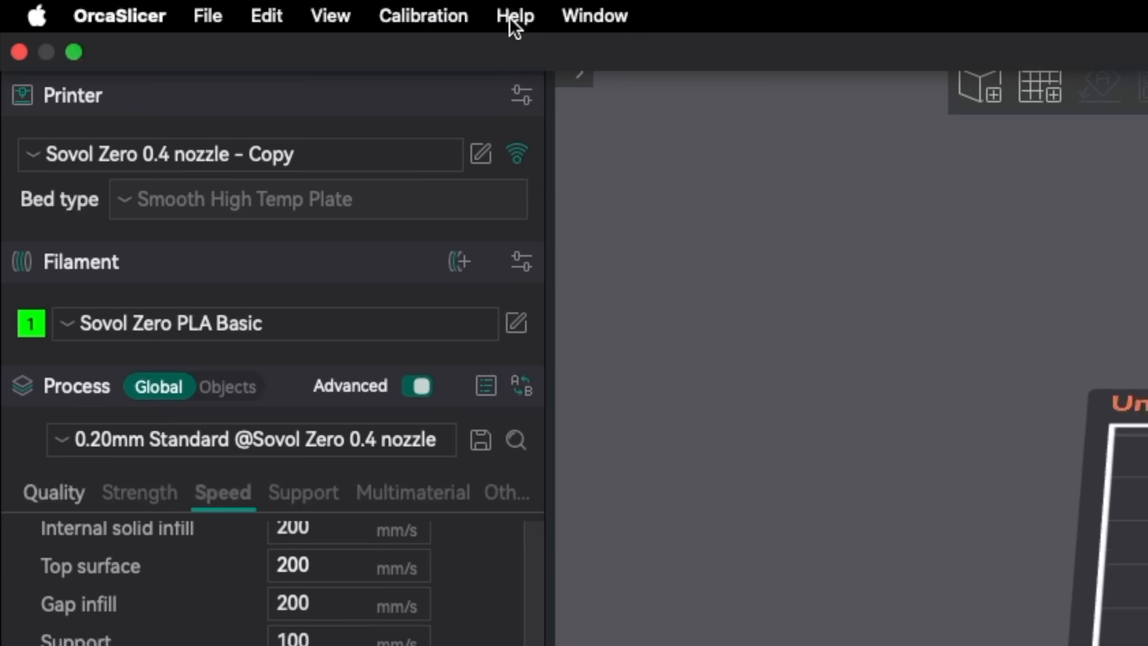
Launch the Junction Deviation test from the Calibration menu's Cornering entry.
click(423, 16)
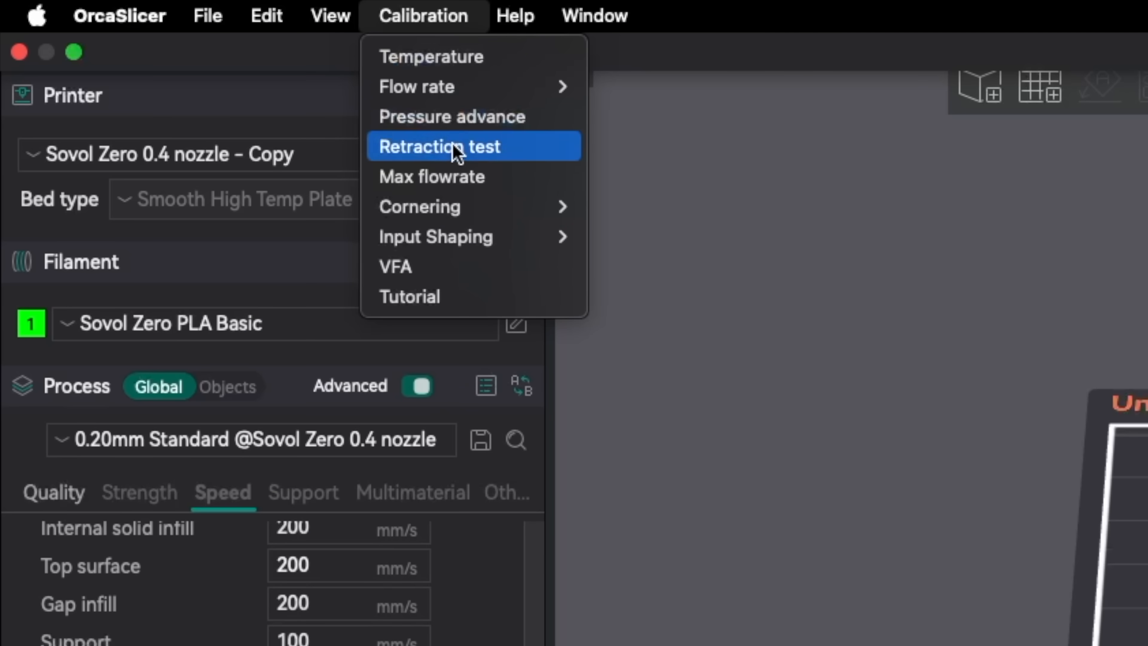
mouse_move(454, 207)
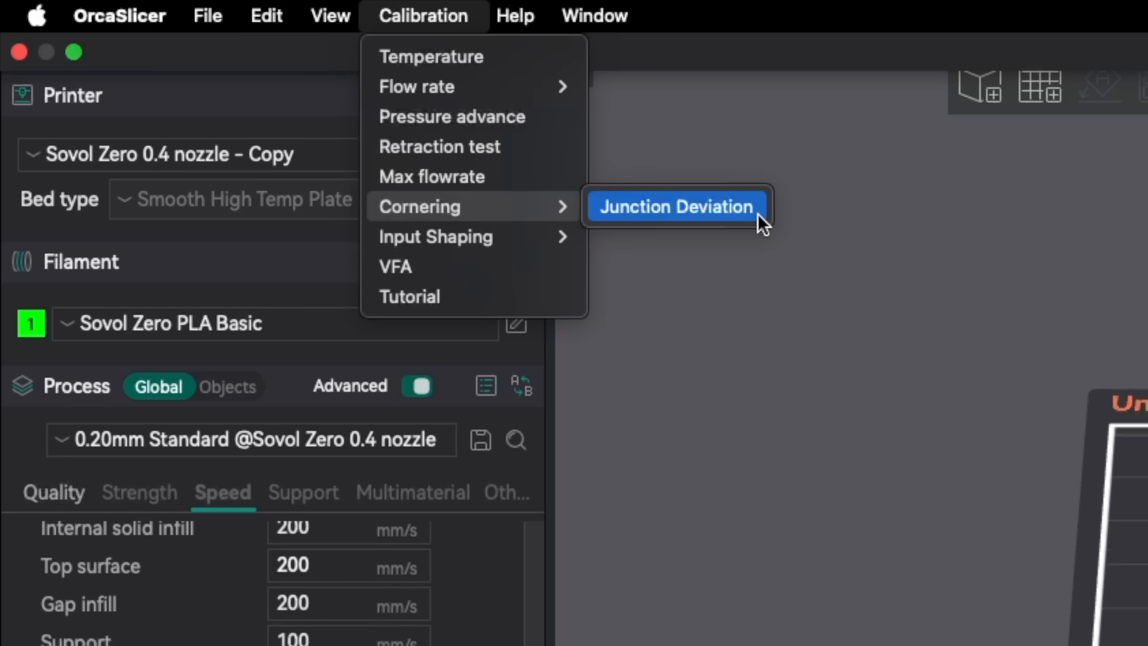
click(674, 206)
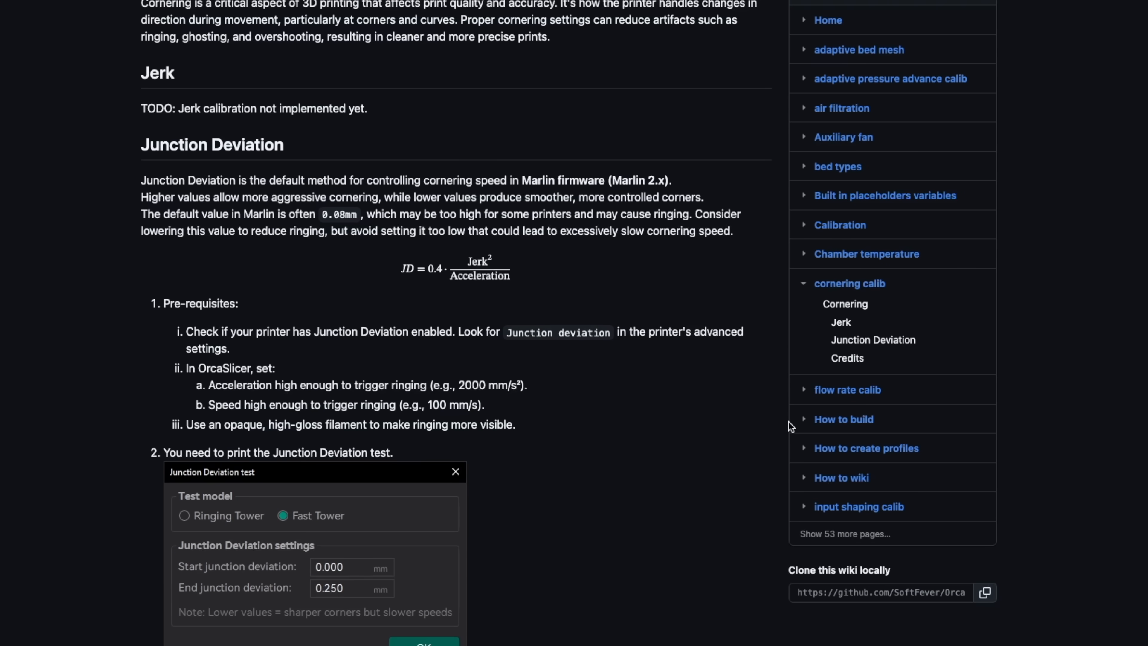
Read the Junction Deviation prerequisites and confirm the test dialog with the Fast Tower model.
scroll(down, 3)
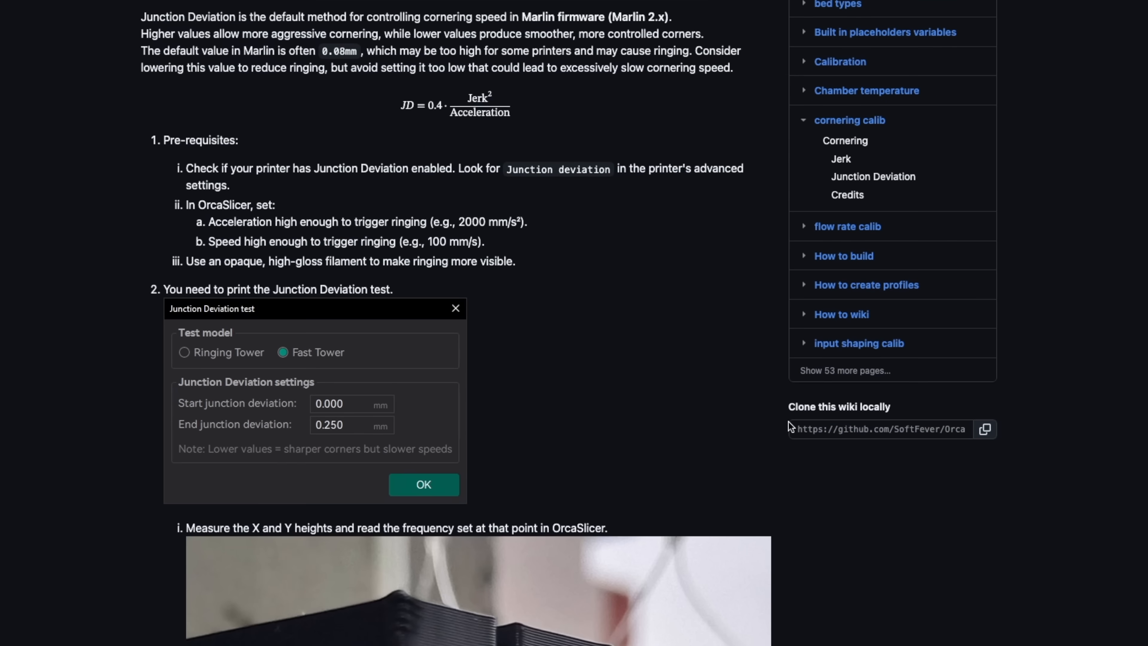
scroll(down, 3)
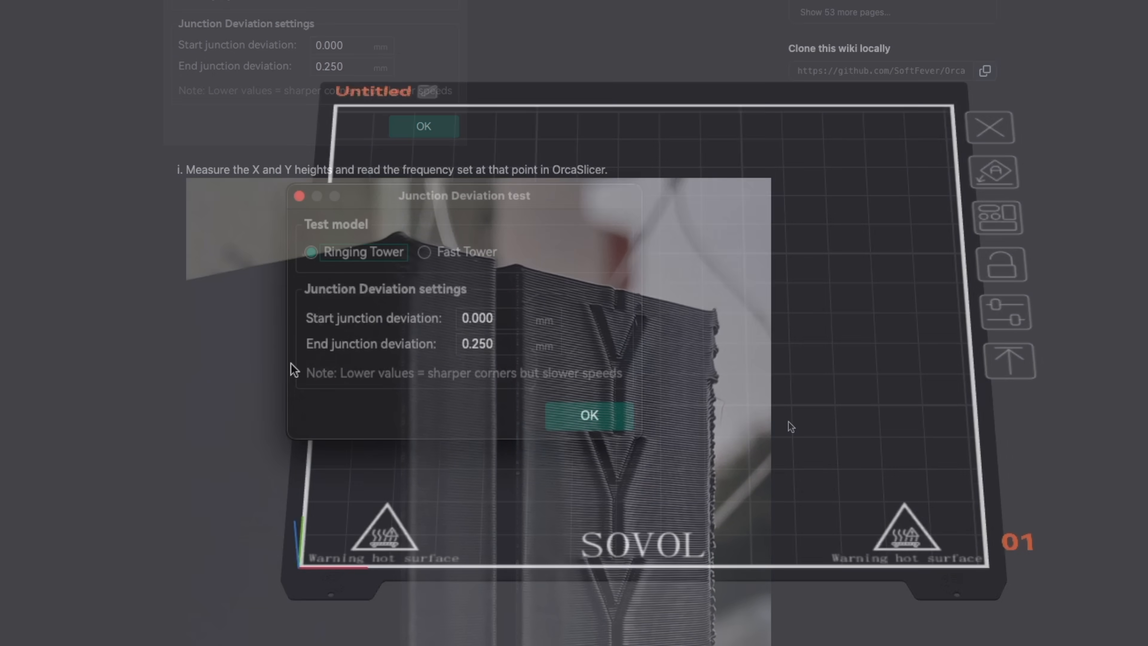
click(424, 252)
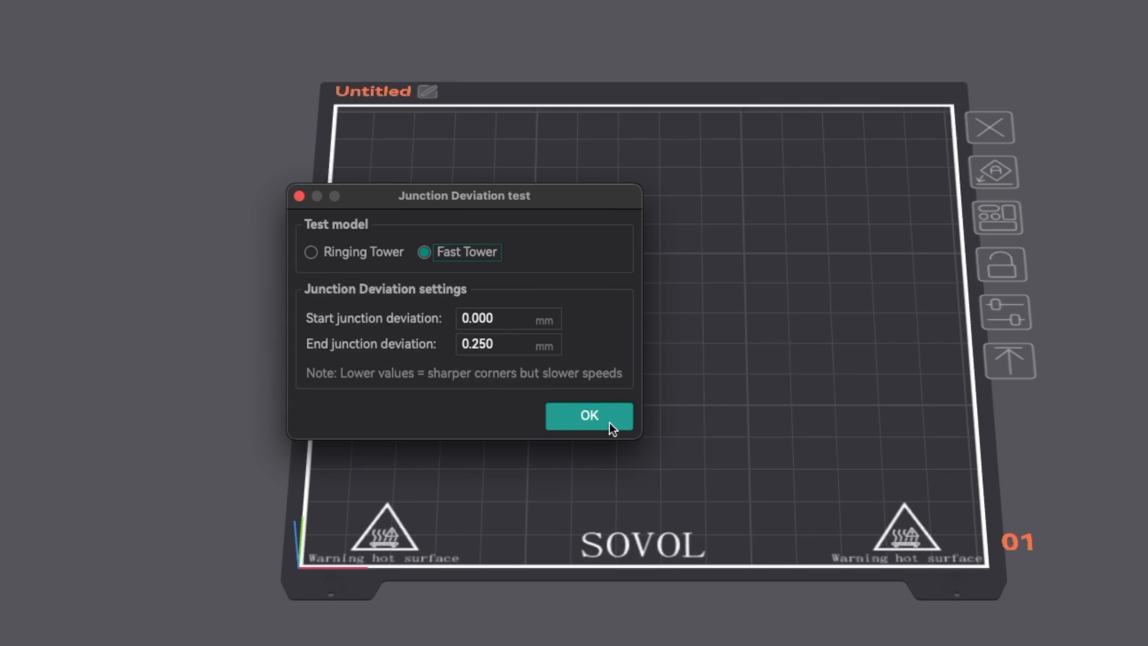
click(589, 415)
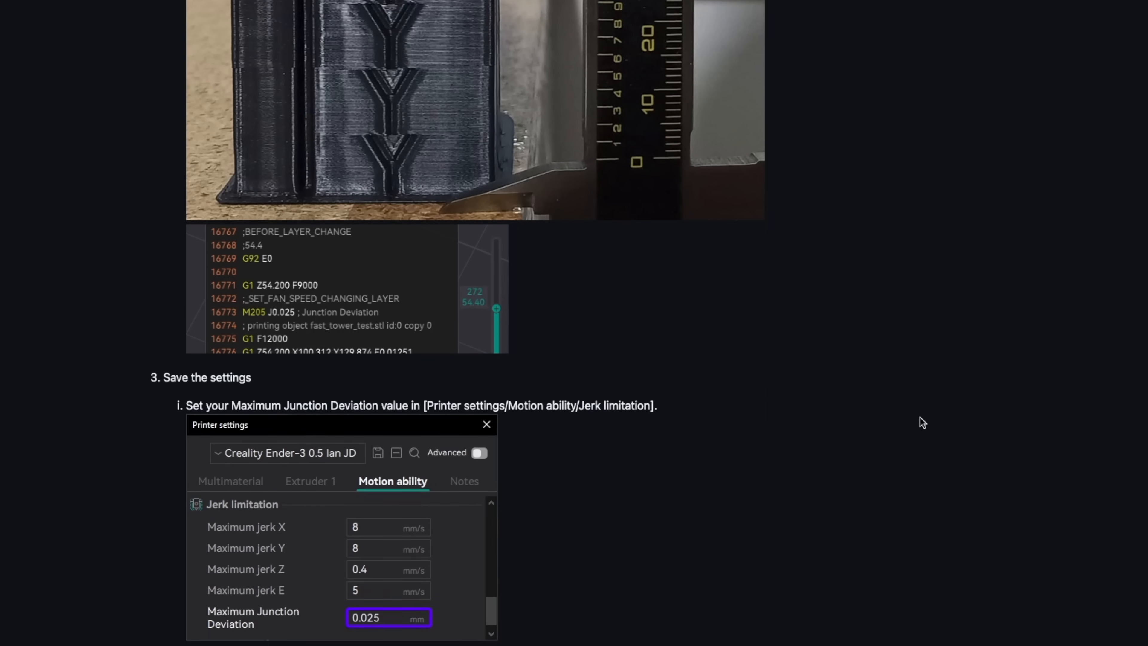
Continue down the wiki guide to the 'Save the settings' section for junction deviation.
scroll(down, 3)
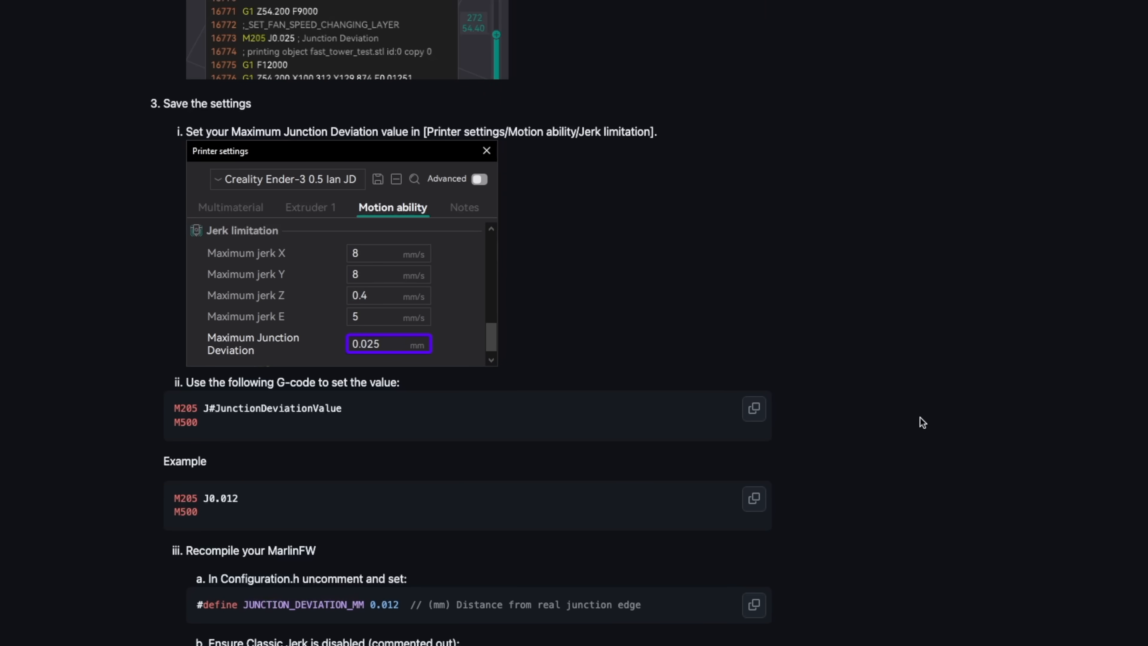
scroll(down, 3)
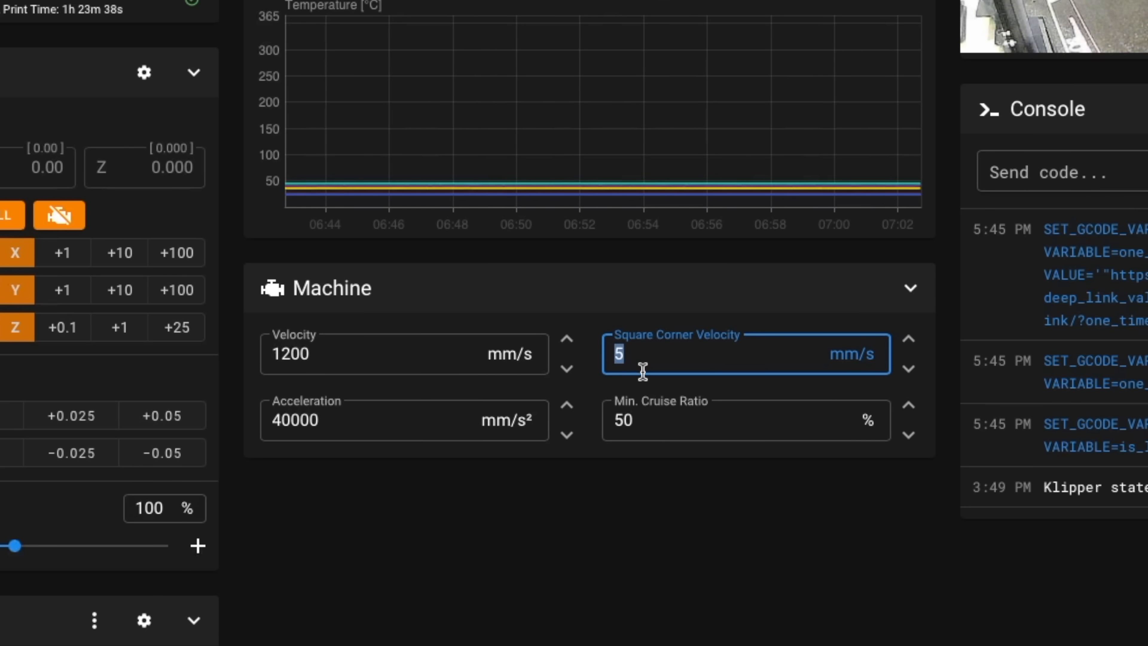
mouse_move(602, 357)
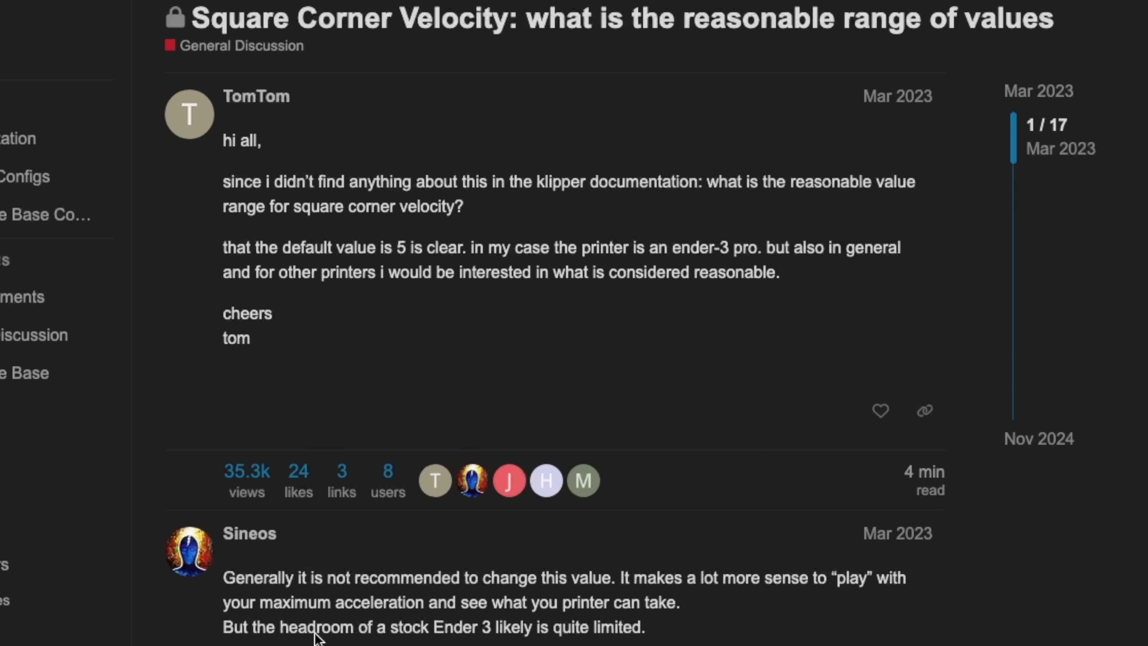
Highlight the forum reply advising against changing Square Corner Velocity from its default.
drag(223, 577, 340, 578)
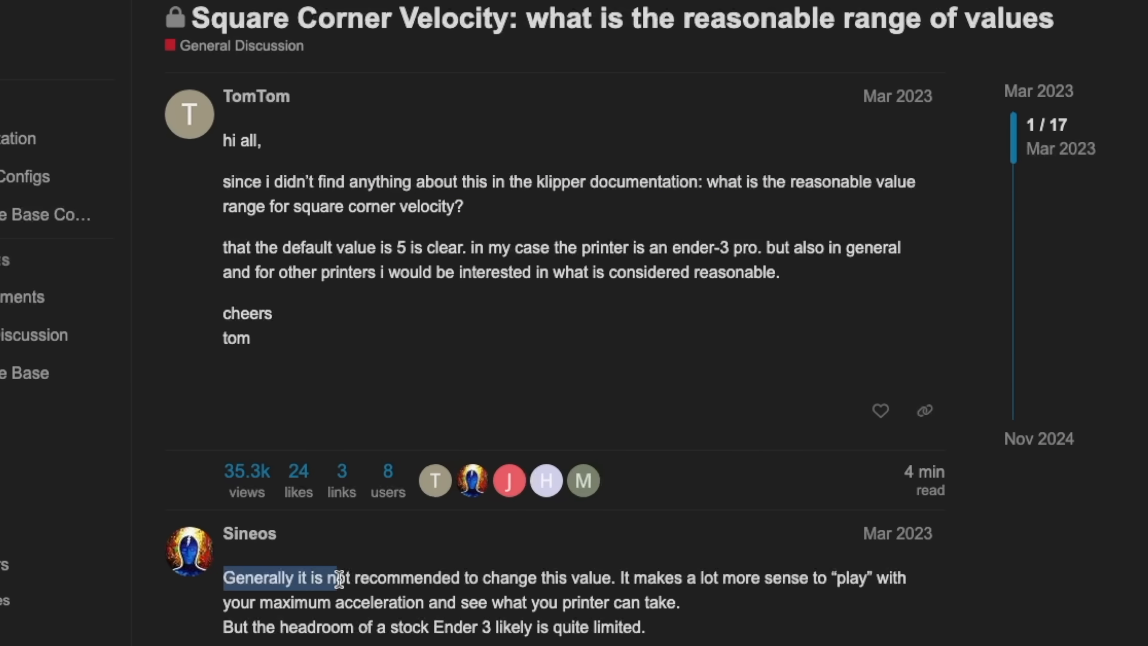
drag(333, 577, 616, 578)
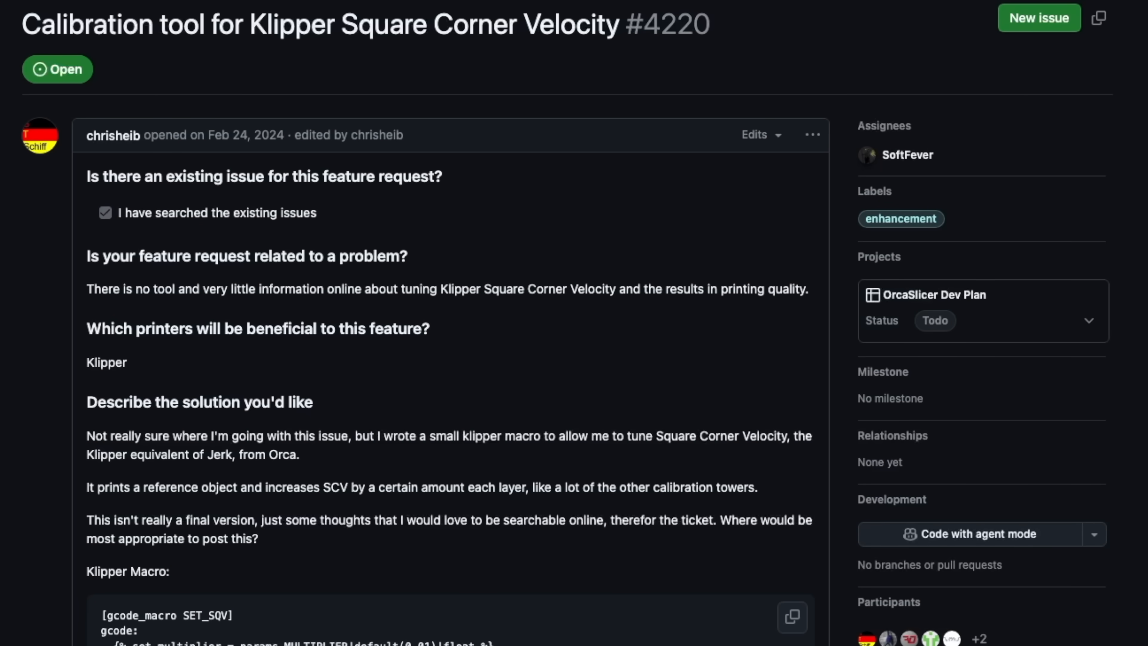
Read issue #4220's SET_SQV Klipper macro and Orca layer change G-code for SQV calibration.
scroll(down, 3)
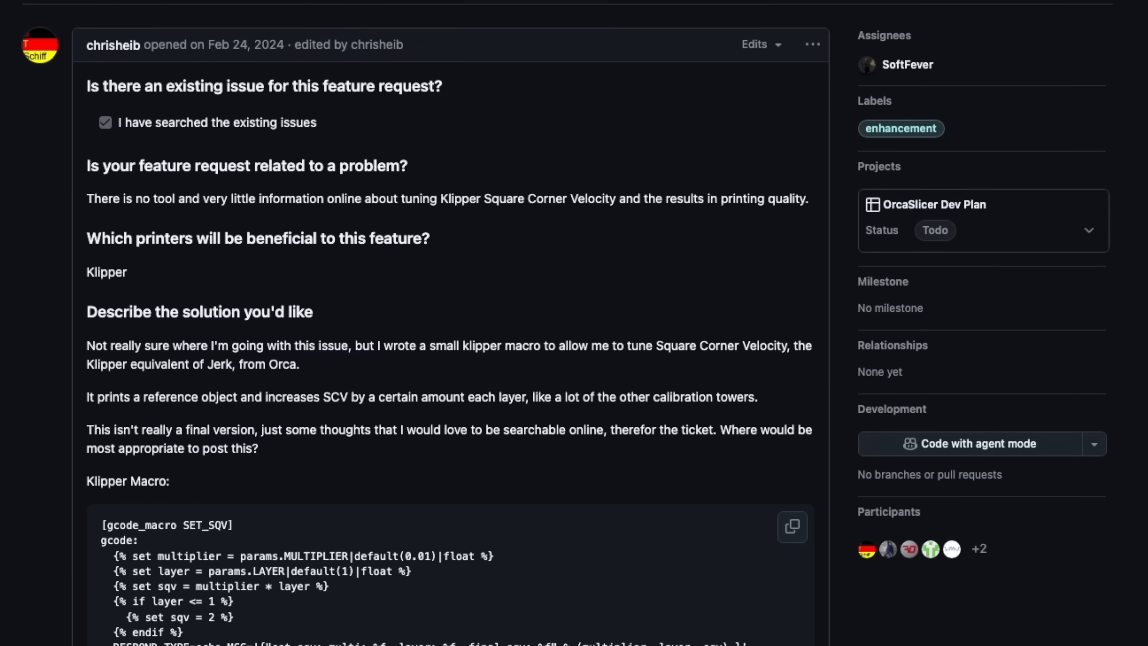
scroll(down, 3)
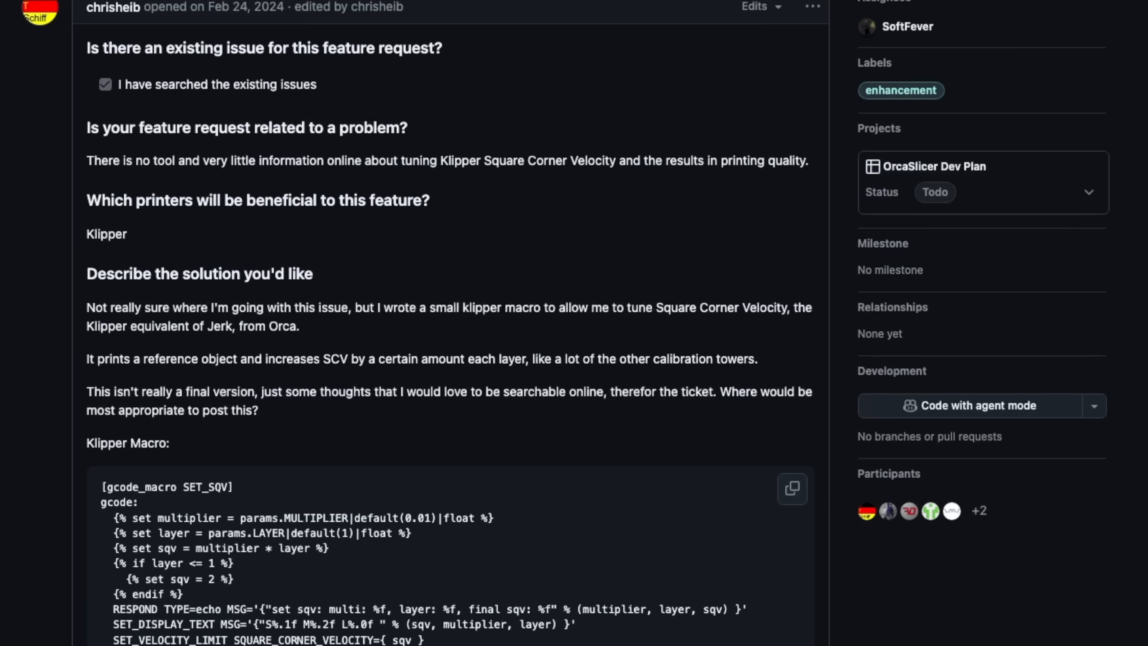
scroll(down, 3)
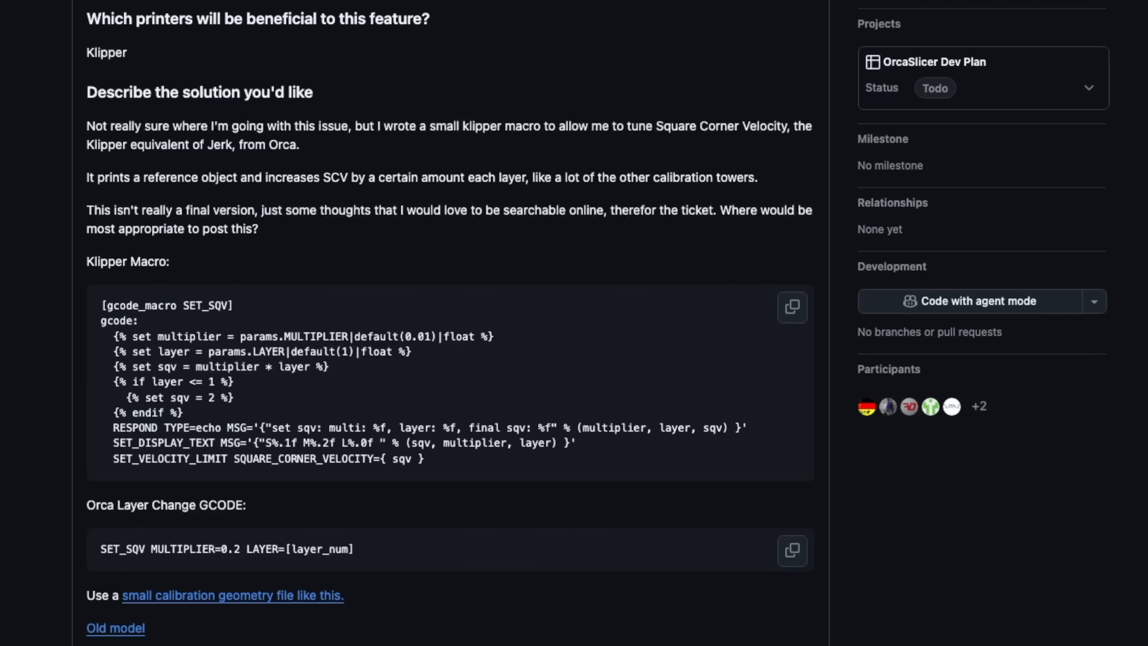
scroll(down, 3)
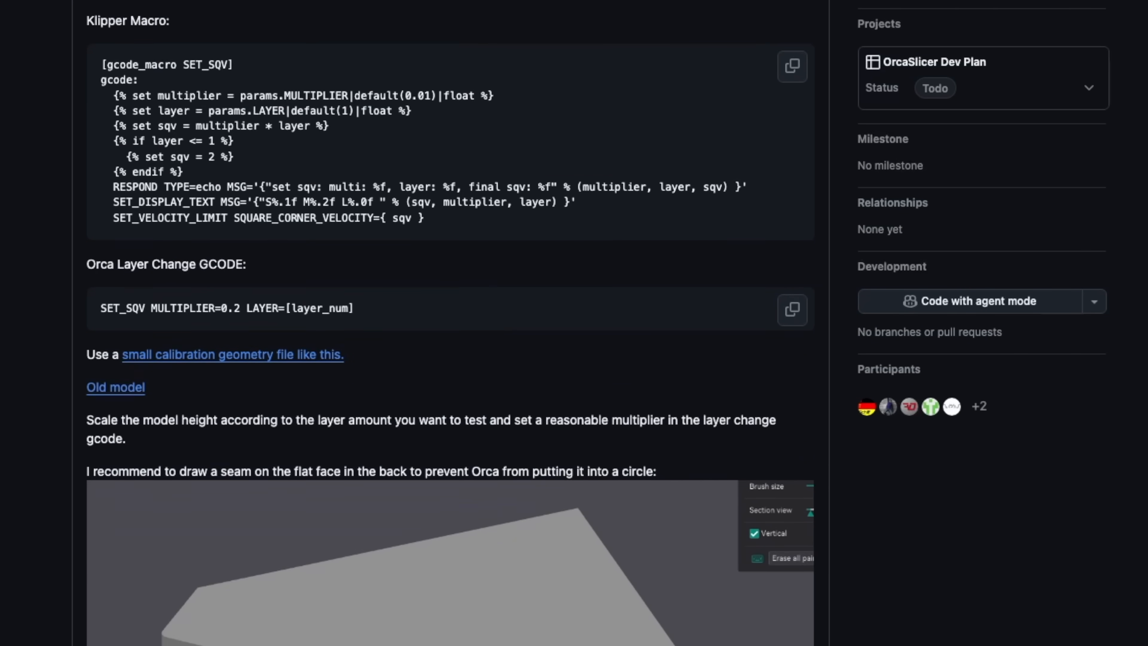
scroll(down, 3)
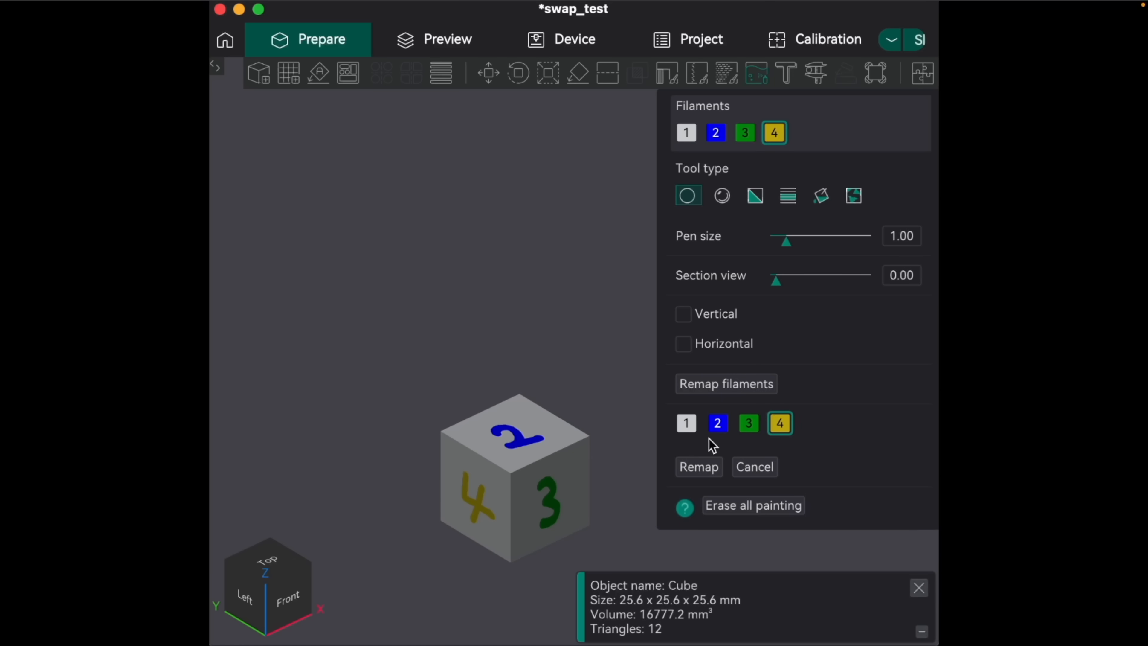
Choose a replacement filament swatch in the Remap filaments row for the painted cube.
click(779, 423)
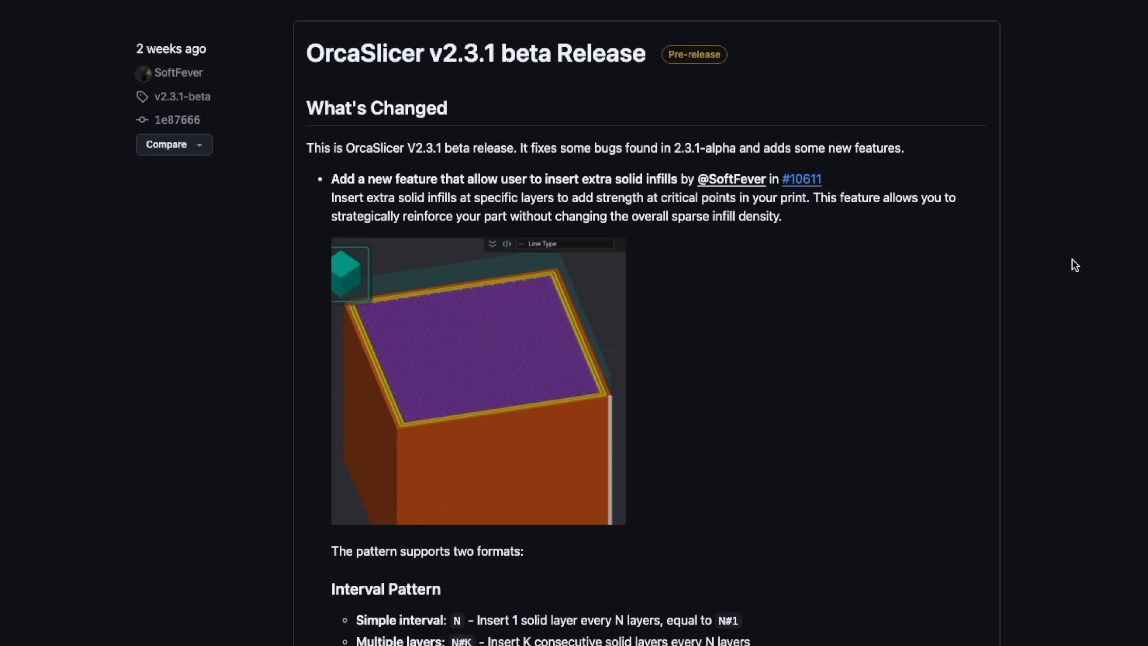
Scroll the v2.3.1 beta What's Changed notes on extra solid infill layer formats.
scroll(down, 3)
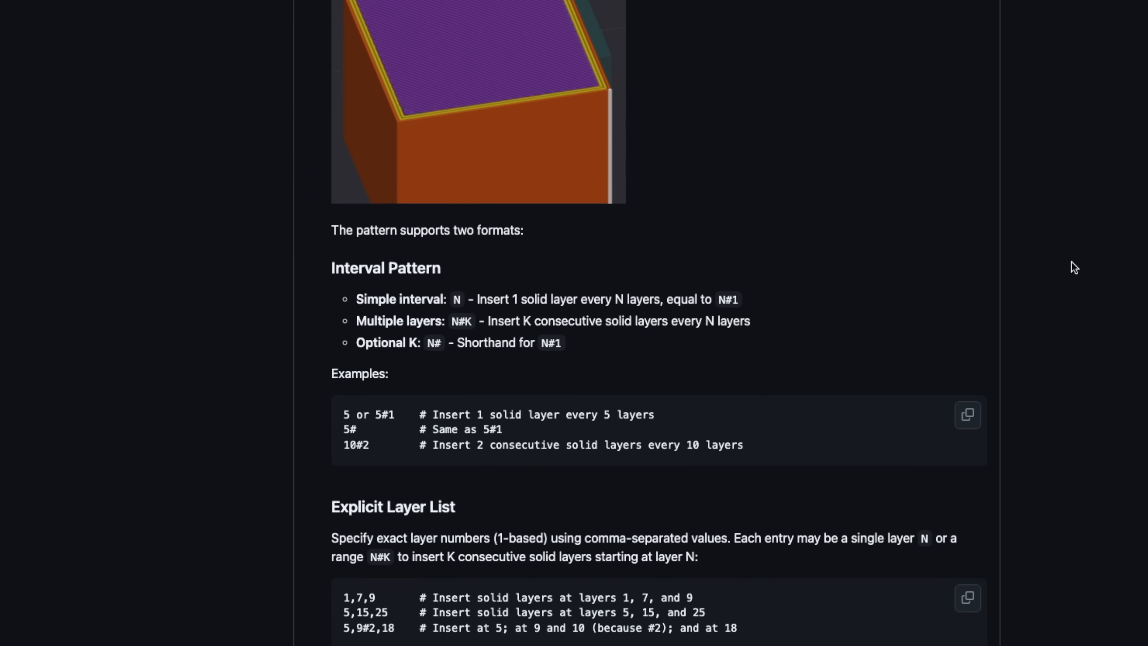
scroll(down, 3)
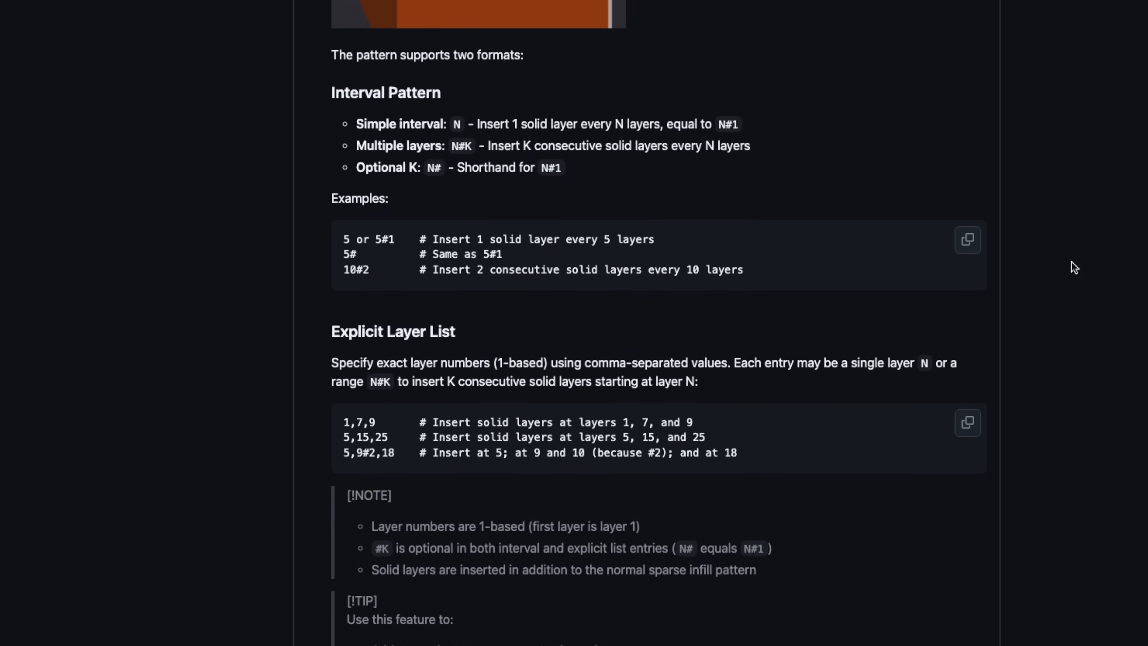
scroll(down, 3)
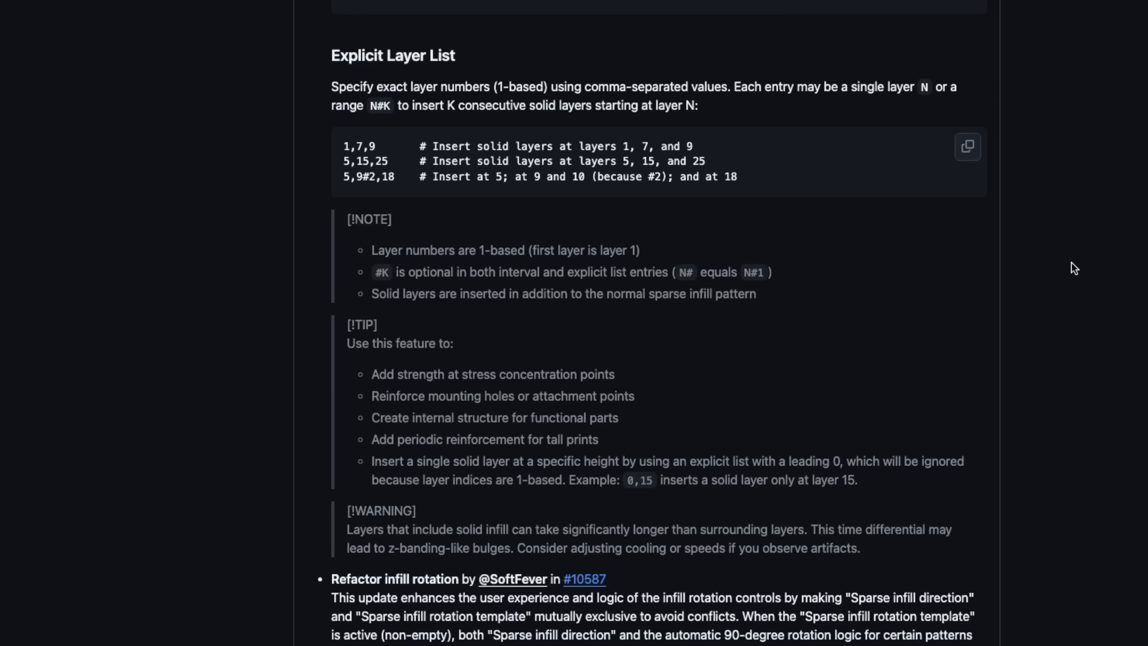